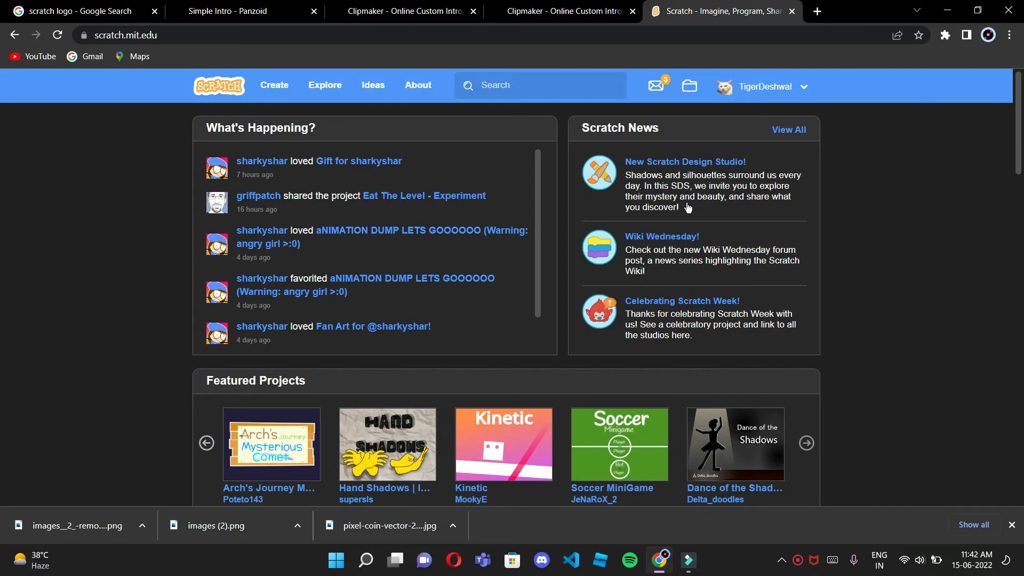
pyautogui.moveTo(349, 72)
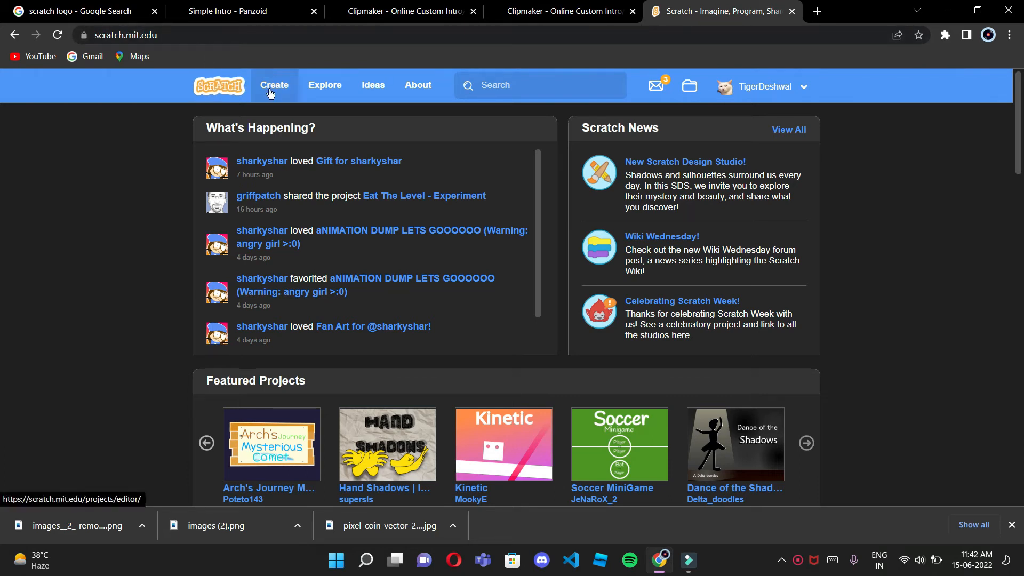
# Create a new project and choose Playground from the backdrop library.
pyautogui.click(274, 85)
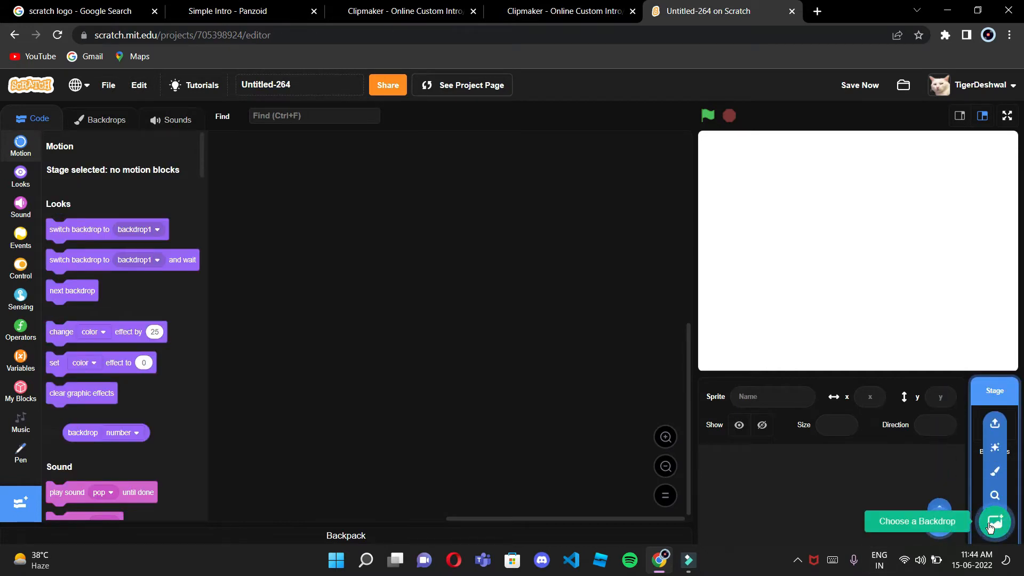
pyautogui.click(994, 521)
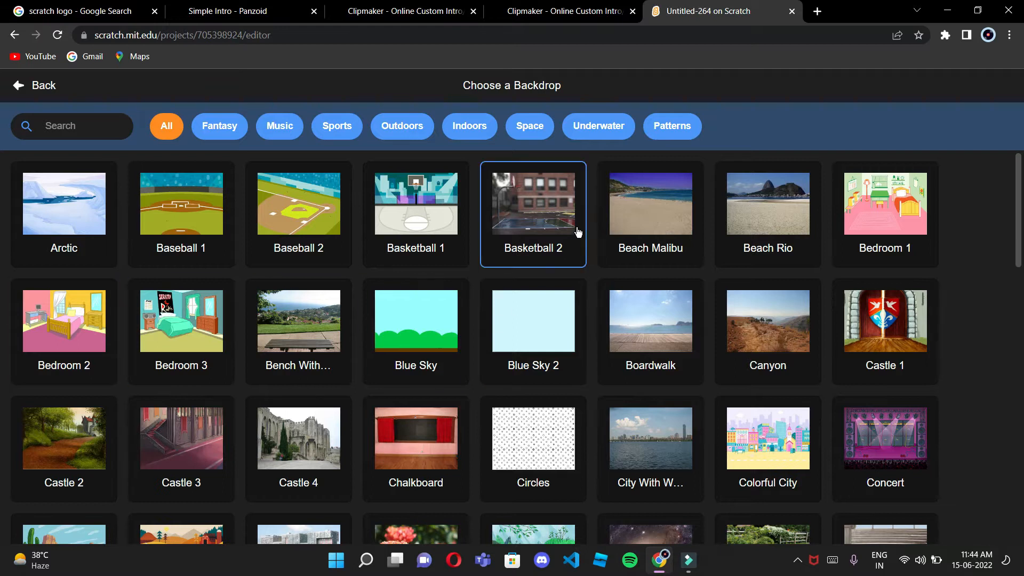
pyautogui.scroll(-3)
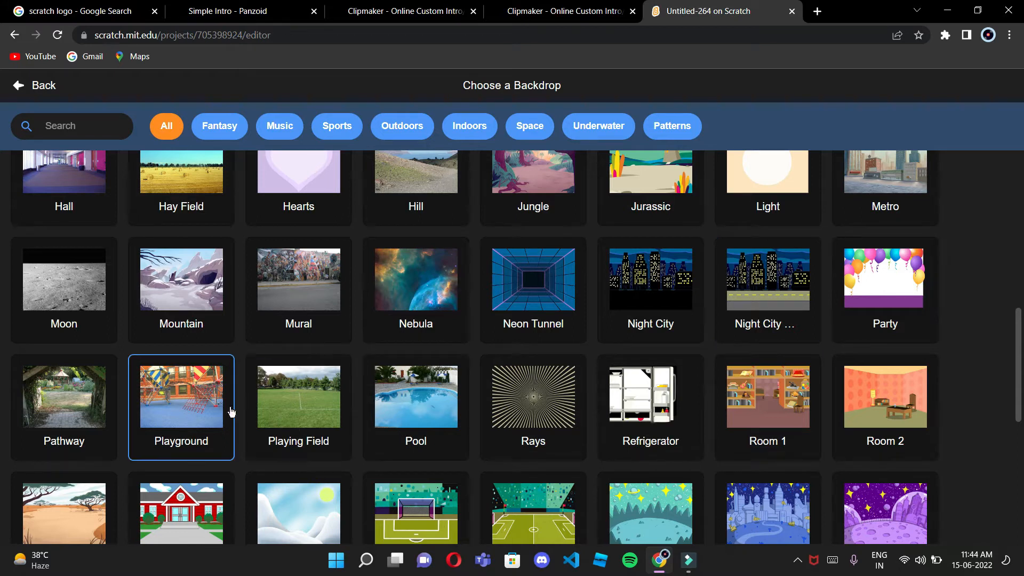
pyautogui.click(181, 396)
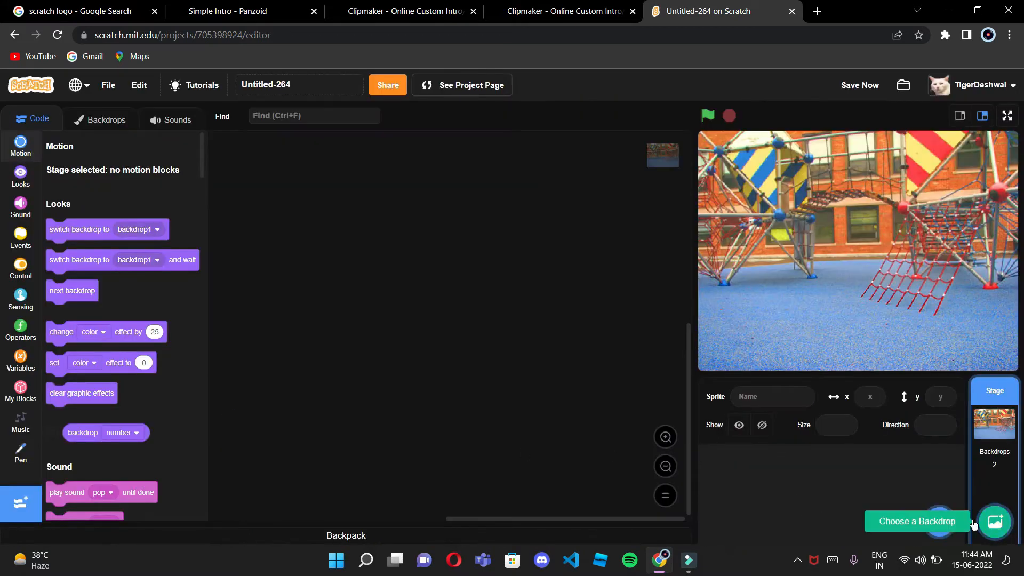
# Add the Ben character from the People category of the sprite library.
pyautogui.click(995, 521)
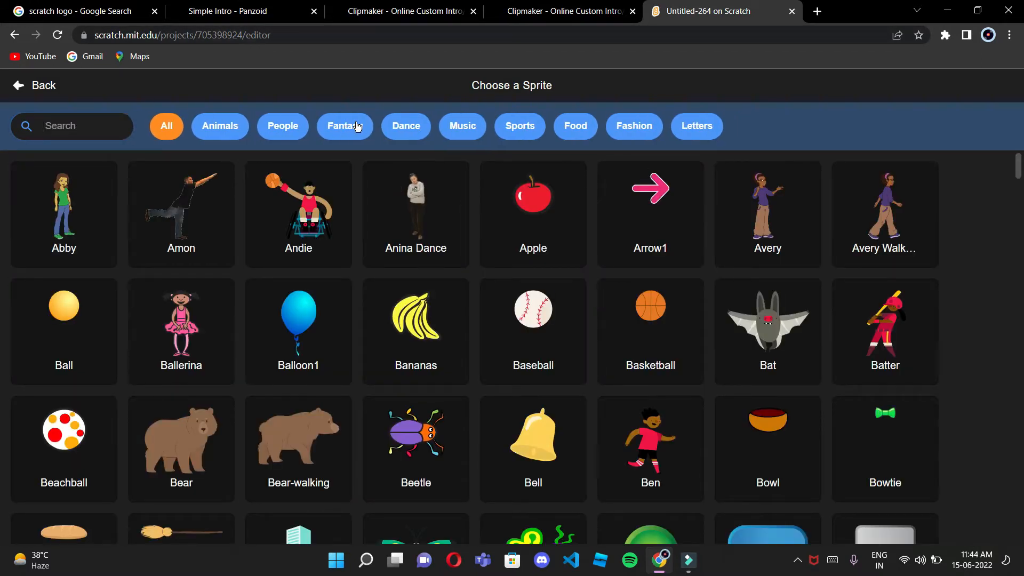
pyautogui.click(283, 126)
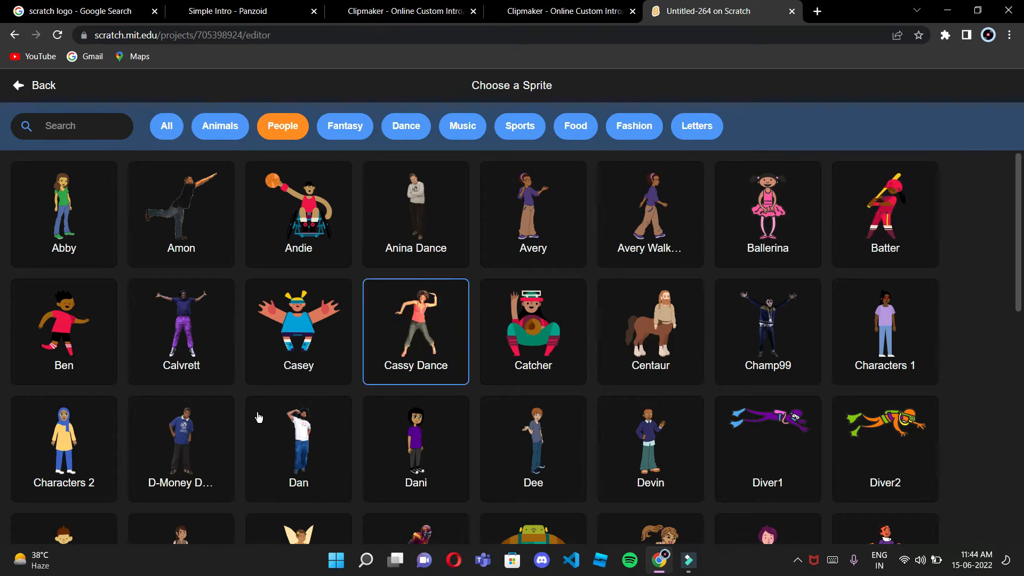
pyautogui.click(64, 331)
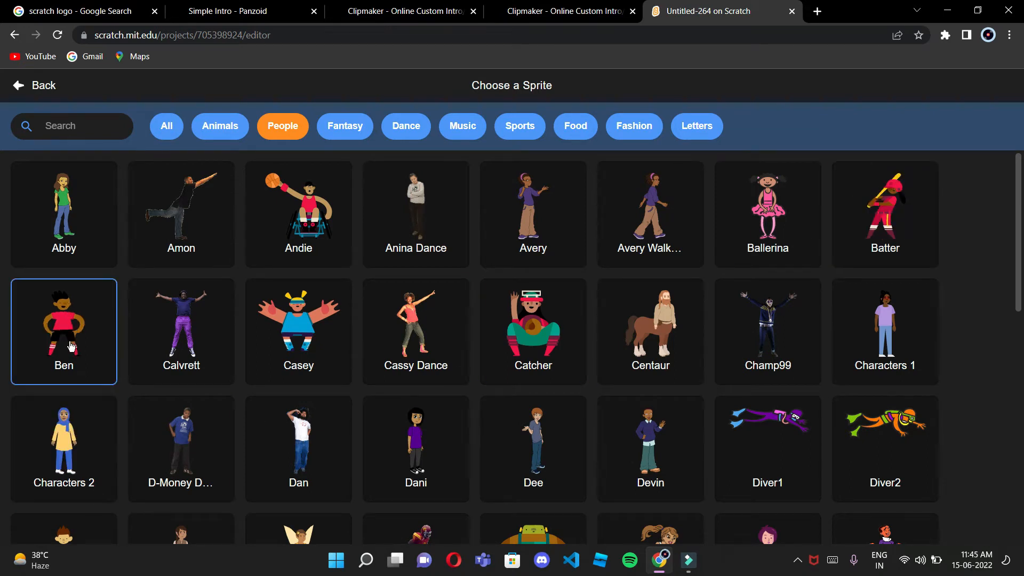
pyautogui.click(63, 330)
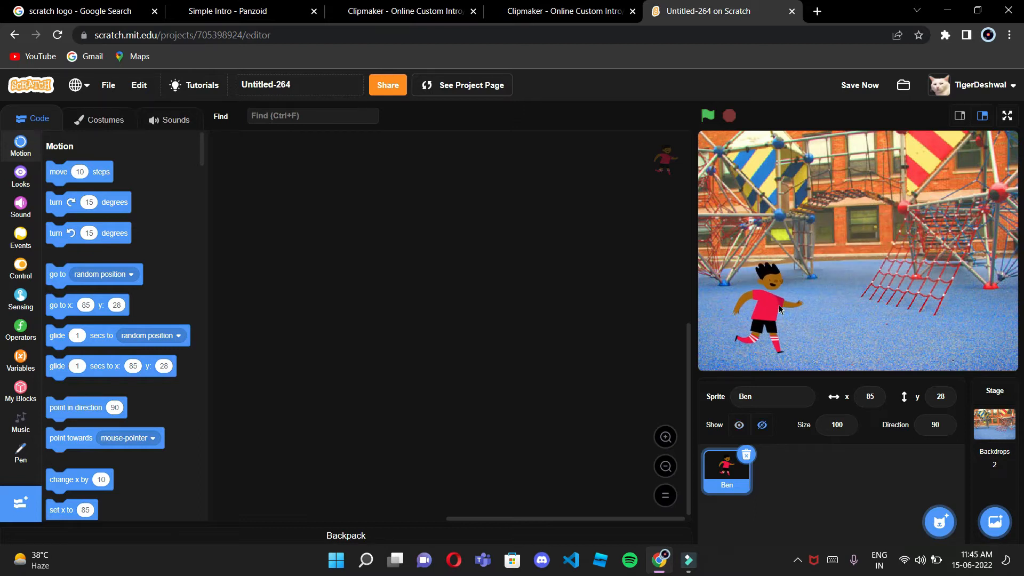
# Search the sprite library for 'star' and add the Star sprite.
pyautogui.click(939, 522)
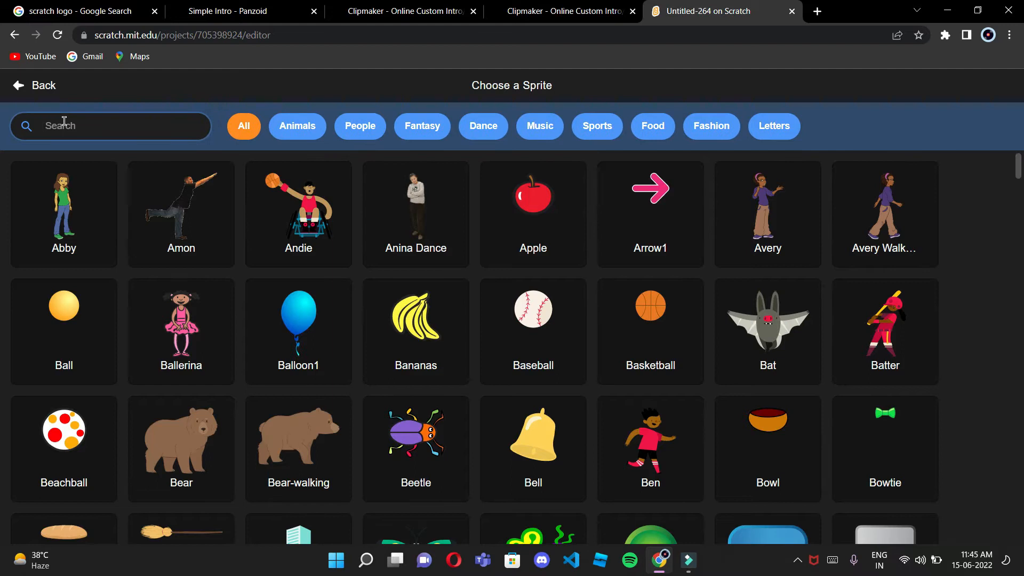
pyautogui.write('sta')
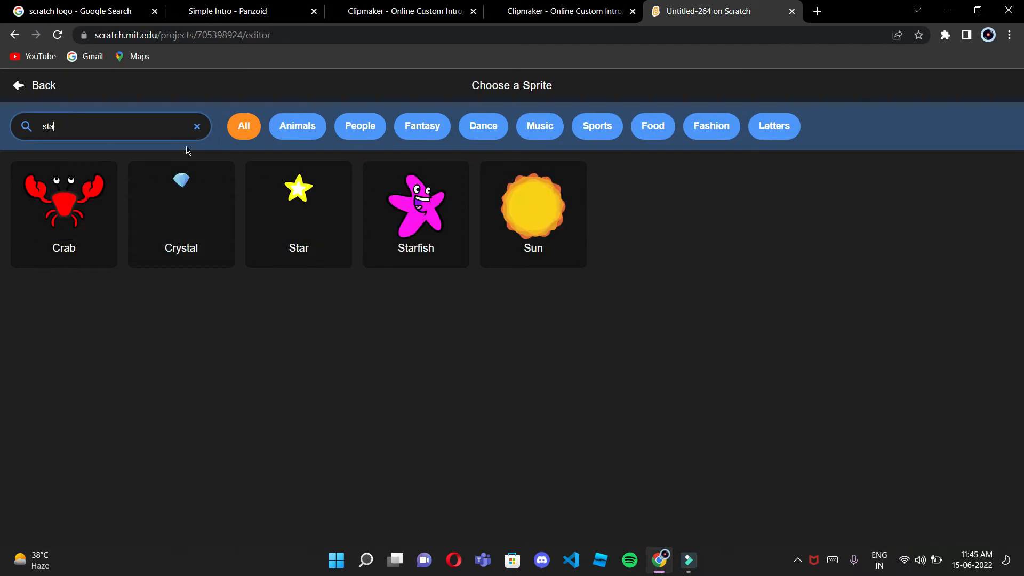
pyautogui.click(298, 202)
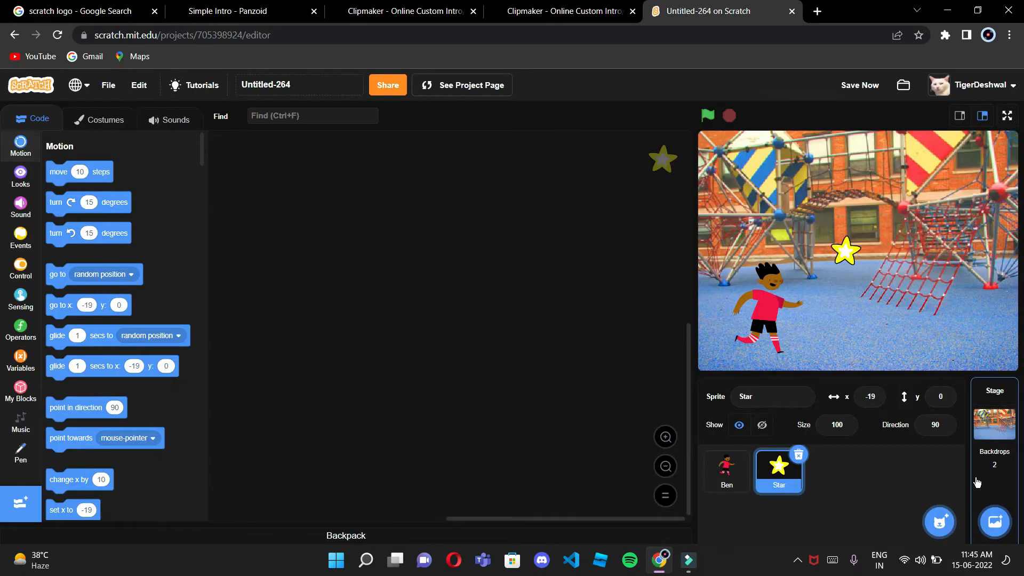
# Switch the backdrop to Night City via a 'night' search, then select Ben.
pyautogui.click(995, 522)
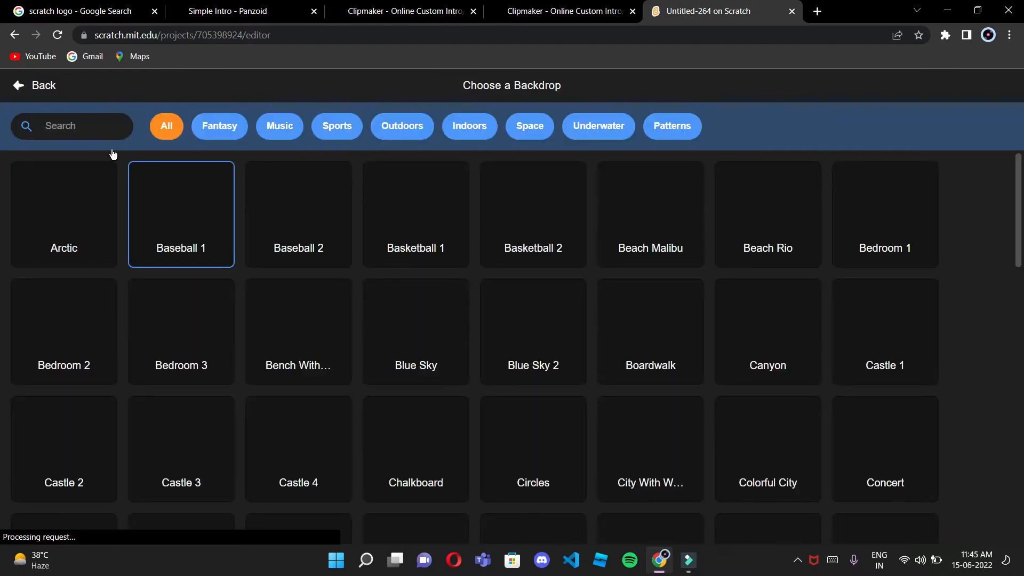
pyautogui.write('night')
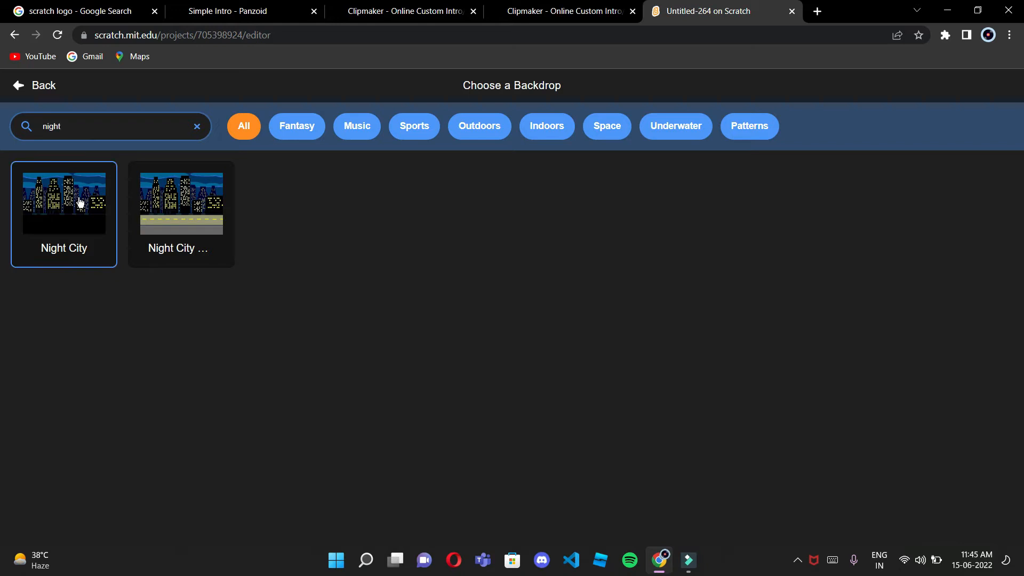
pyautogui.click(63, 199)
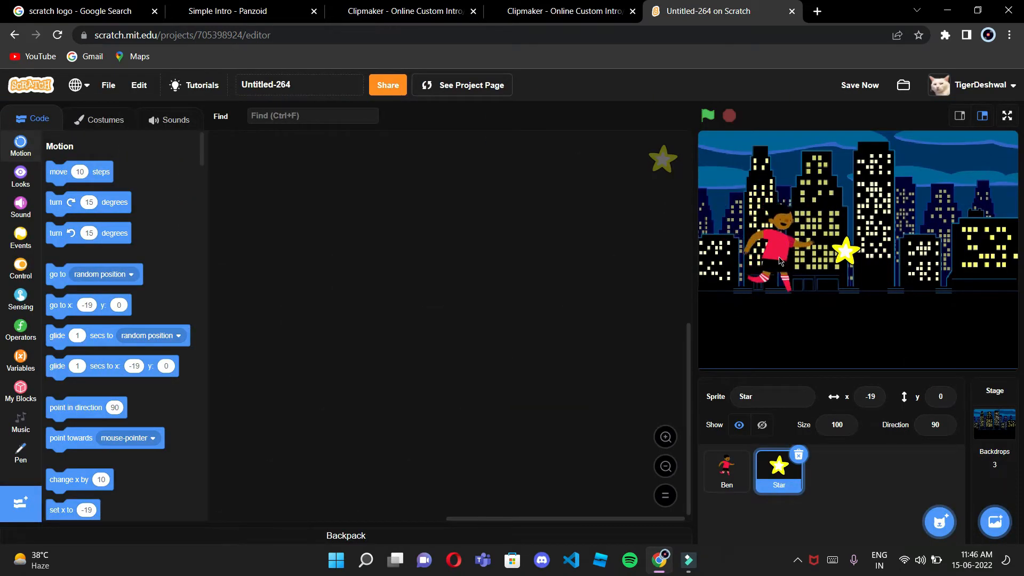
pyautogui.click(726, 471)
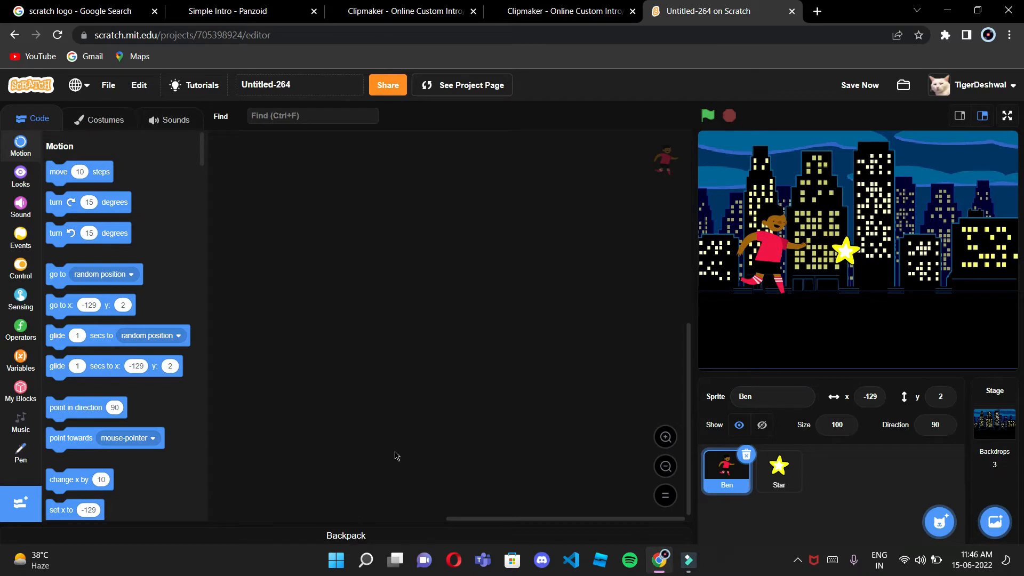
pyautogui.moveTo(2, 256)
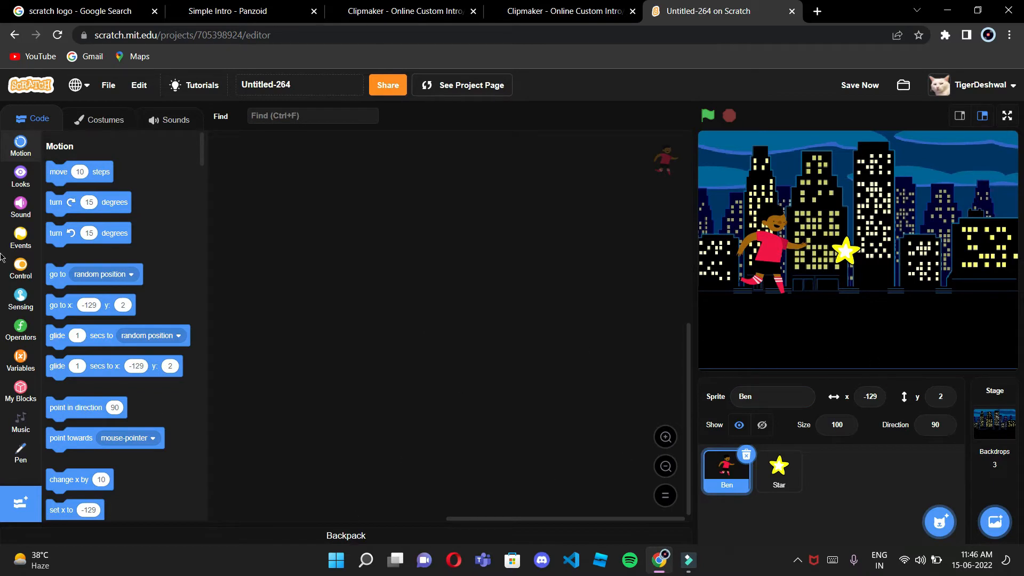
# Start Ben's script with a green-flag block and a forever loop beneath it.
pyautogui.click(21, 239)
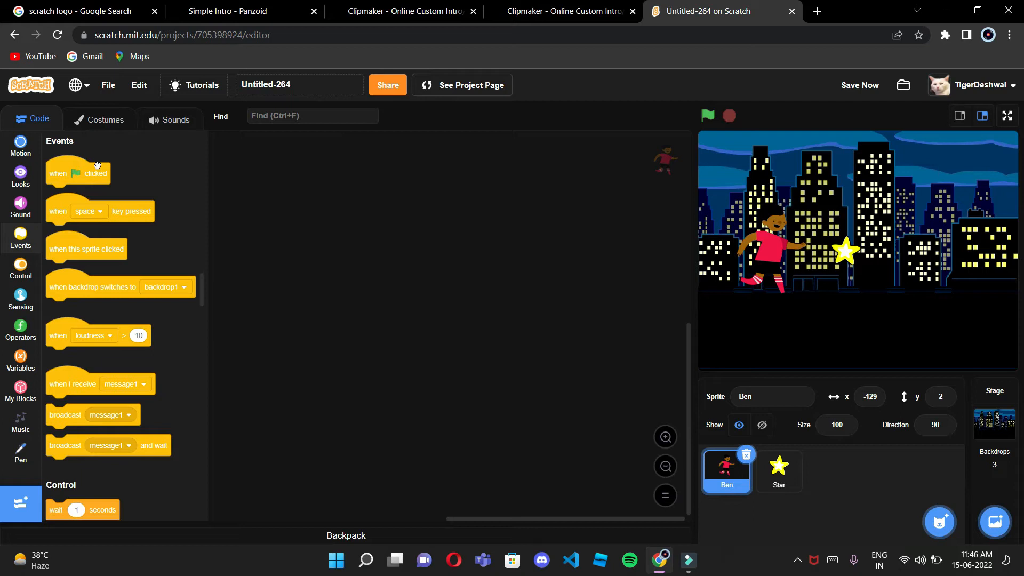
pyautogui.moveTo(78, 173); pyautogui.dragTo(413, 230)
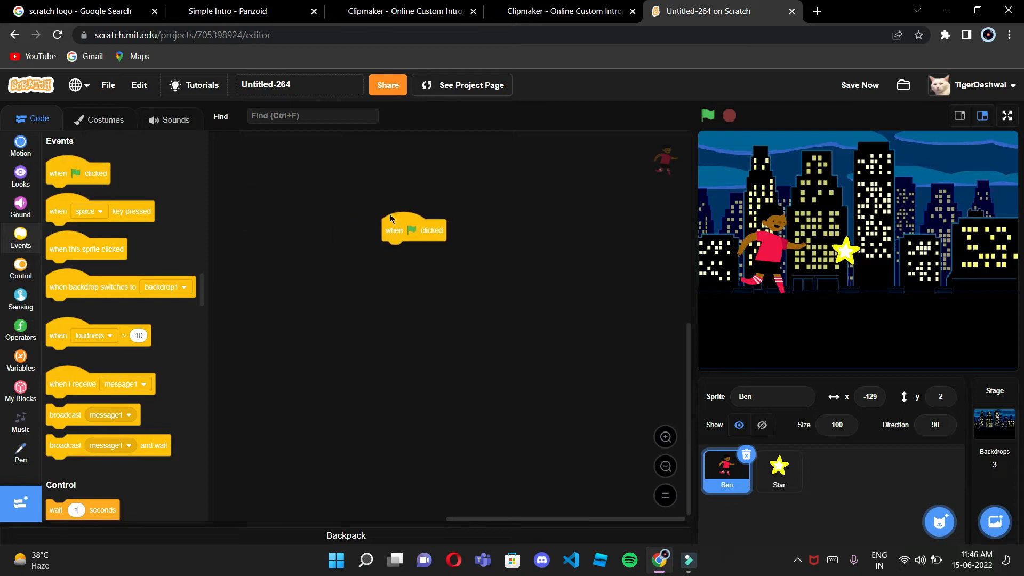
pyautogui.click(20, 268)
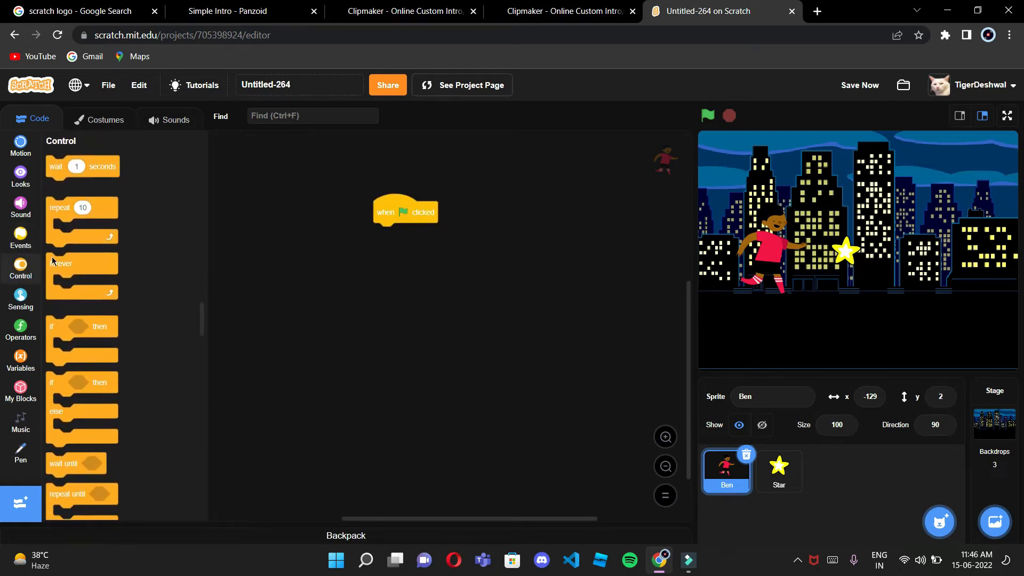
pyautogui.moveTo(61, 272); pyautogui.dragTo(393, 233)
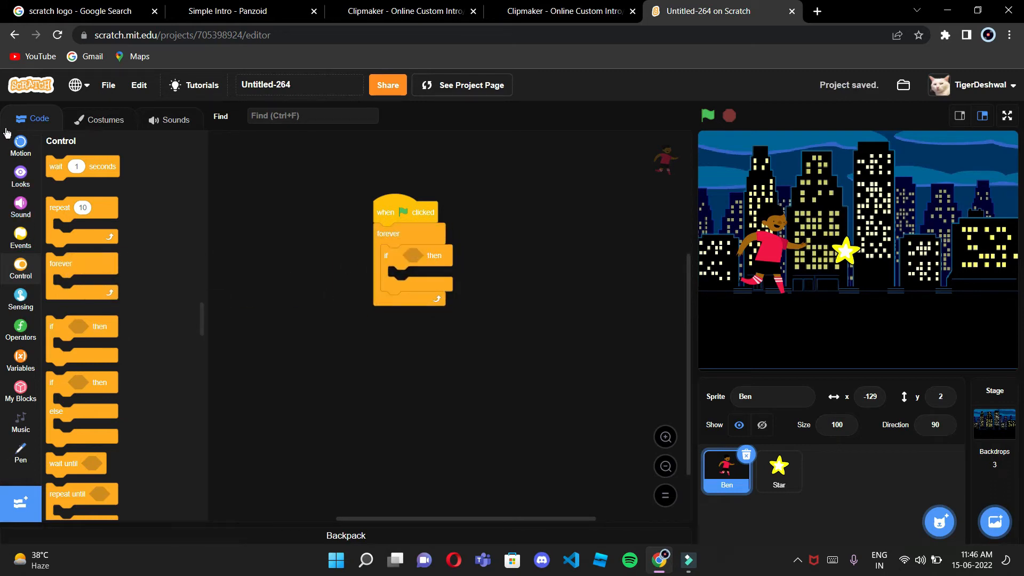
# Add a 'key up arrow pressed?' condition and bring up the motion blocks.
pyautogui.click(20, 147)
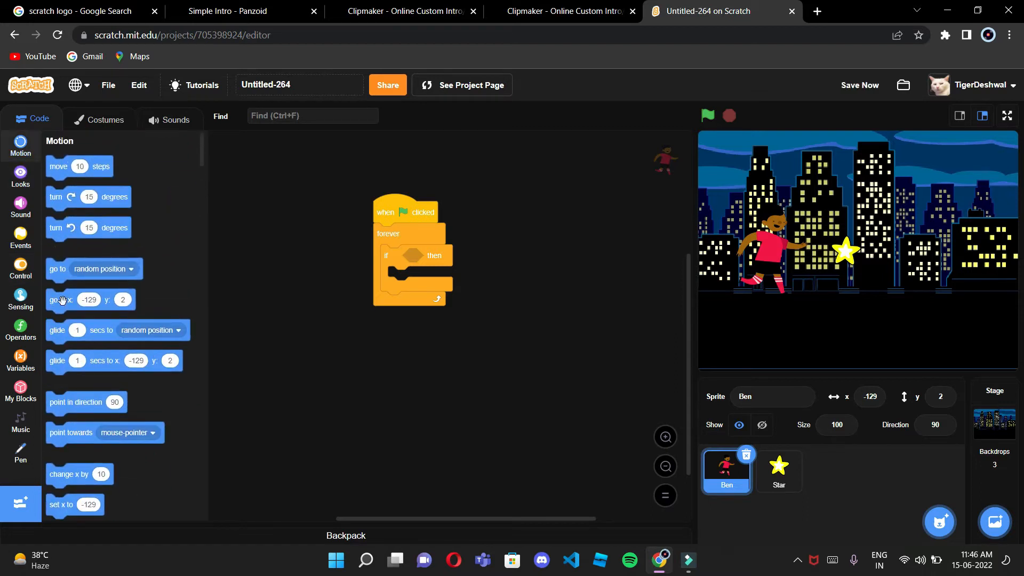
pyautogui.click(21, 297)
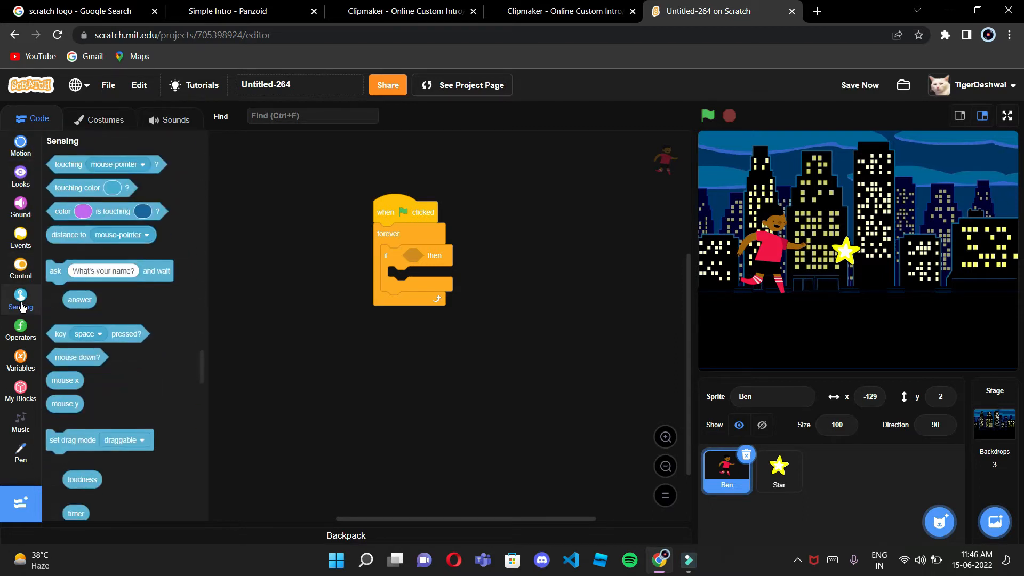
pyautogui.moveTo(69, 331)
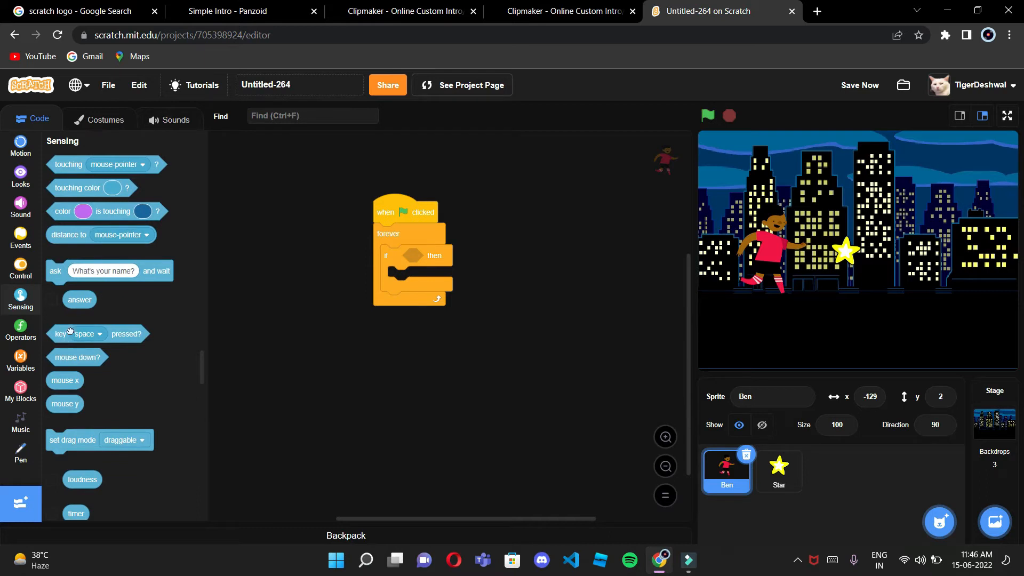
pyautogui.moveTo(98, 334); pyautogui.dragTo(431, 255)
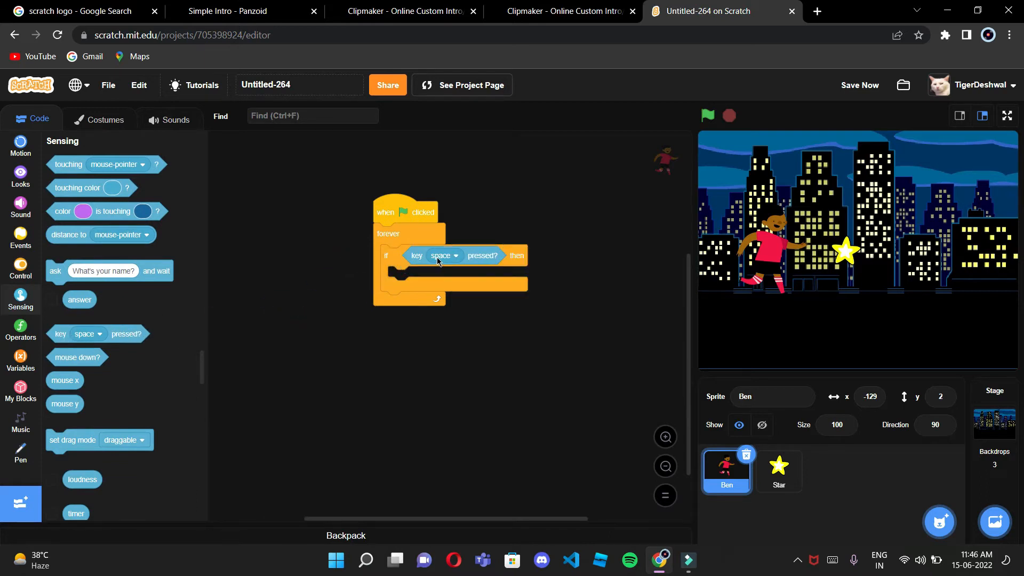
pyautogui.click(445, 256)
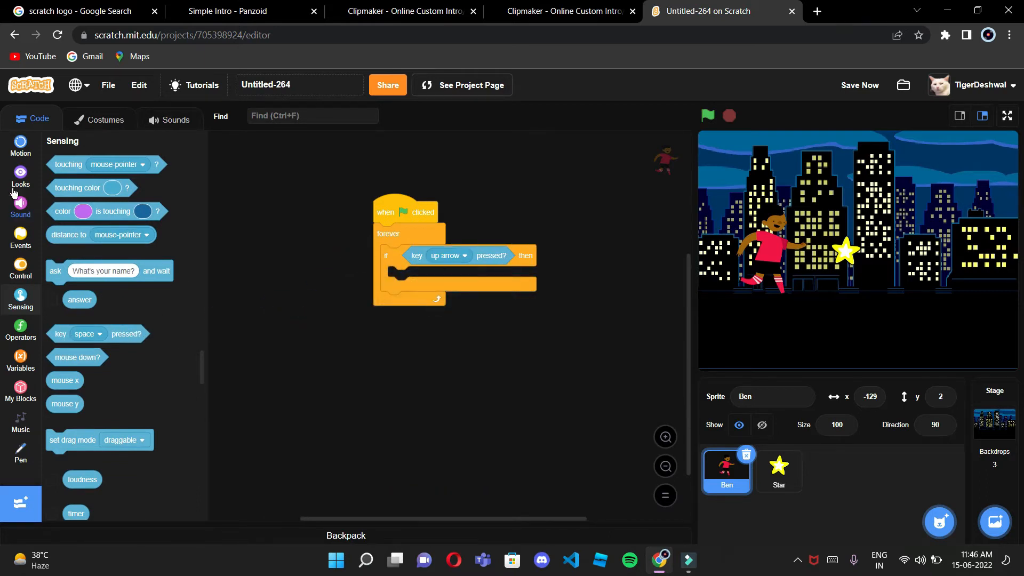
pyautogui.click(20, 147)
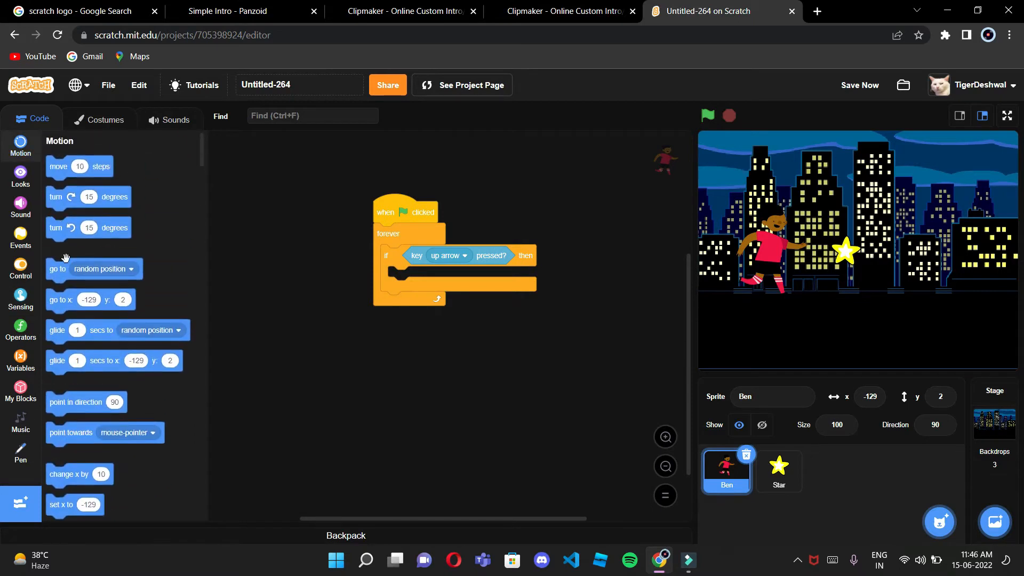
pyautogui.scroll(-3)
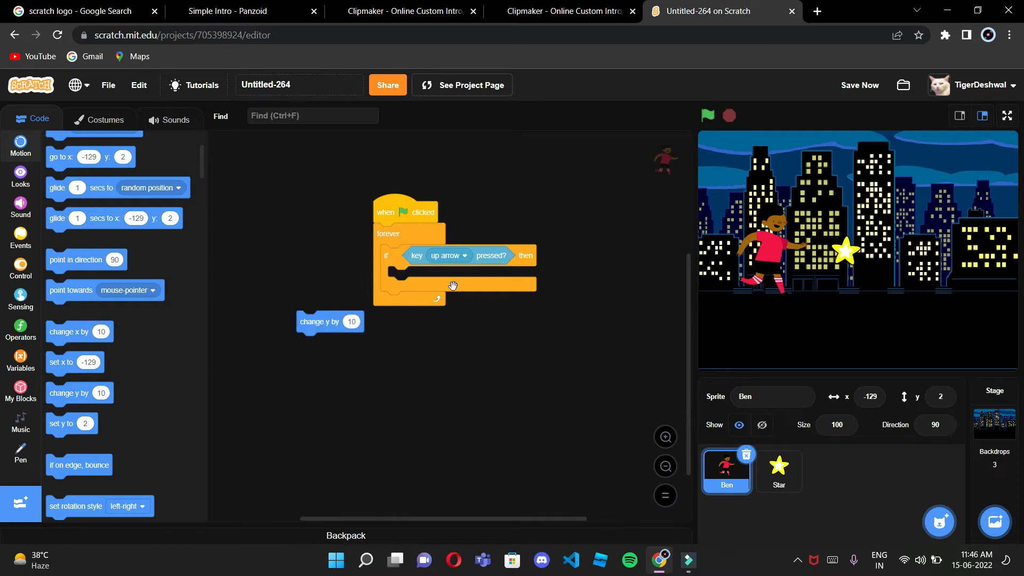
# Put change y by 10 in the up-arrow check, duplicate it for right/left arrows, enter -10.
pyautogui.moveTo(330, 321); pyautogui.dragTo(421, 276)
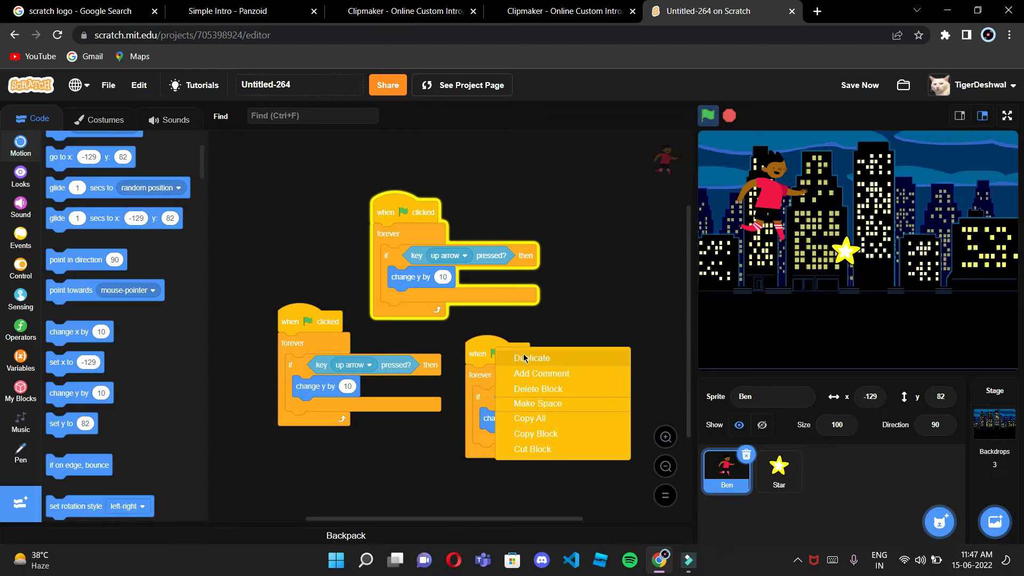
pyautogui.click(532, 358)
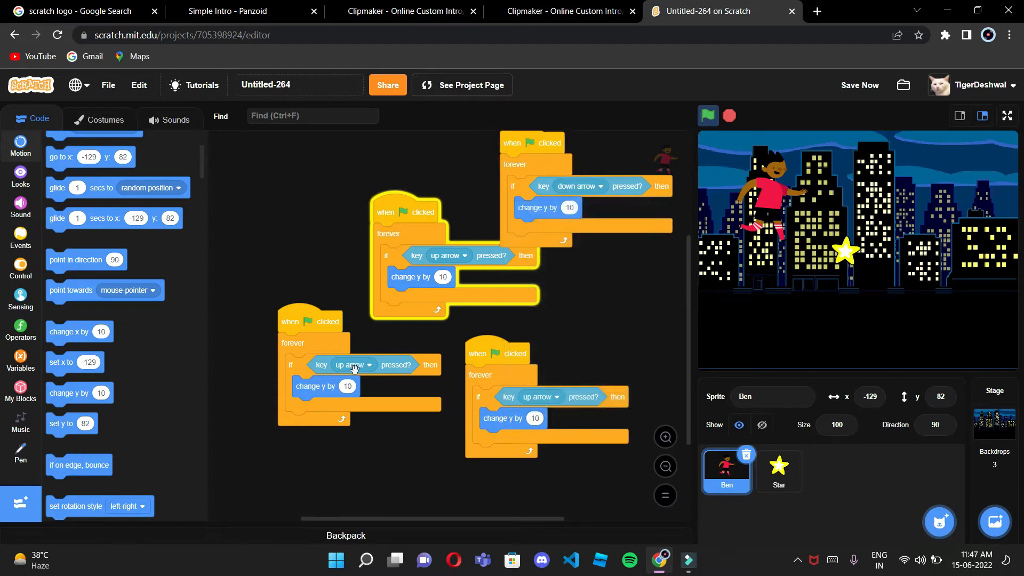
pyautogui.click(353, 365)
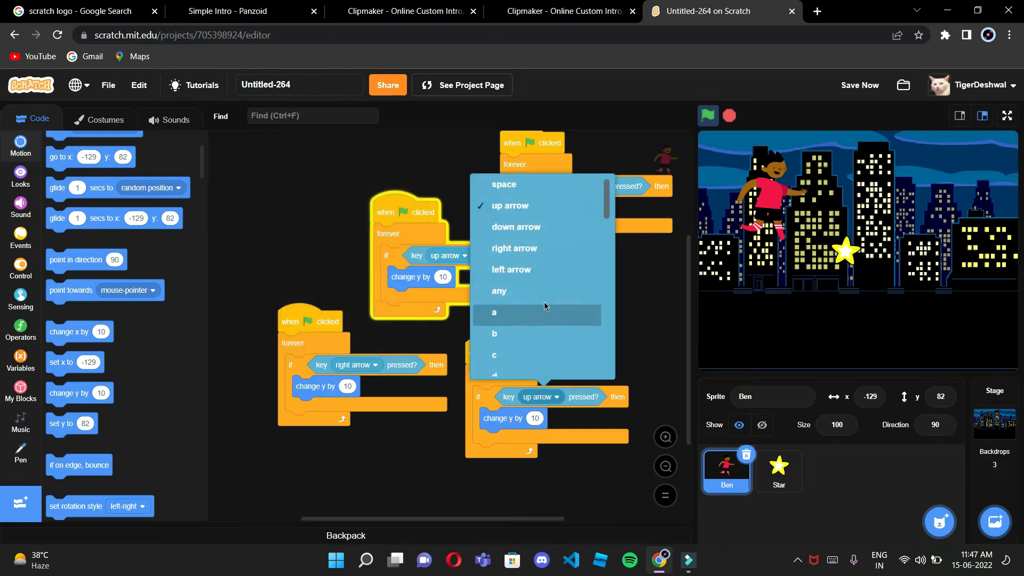
pyautogui.click(516, 227)
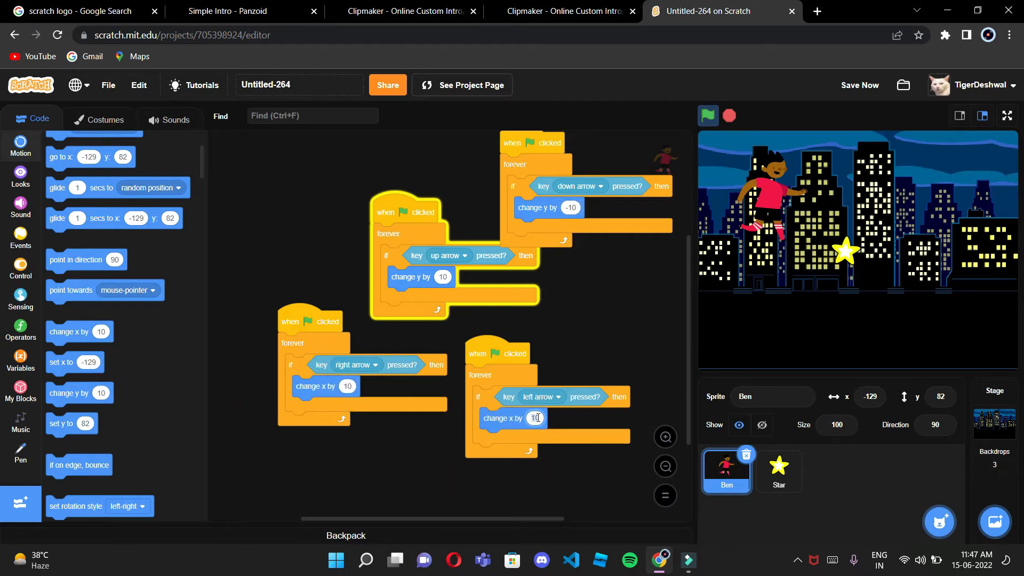
pyautogui.write('-10')
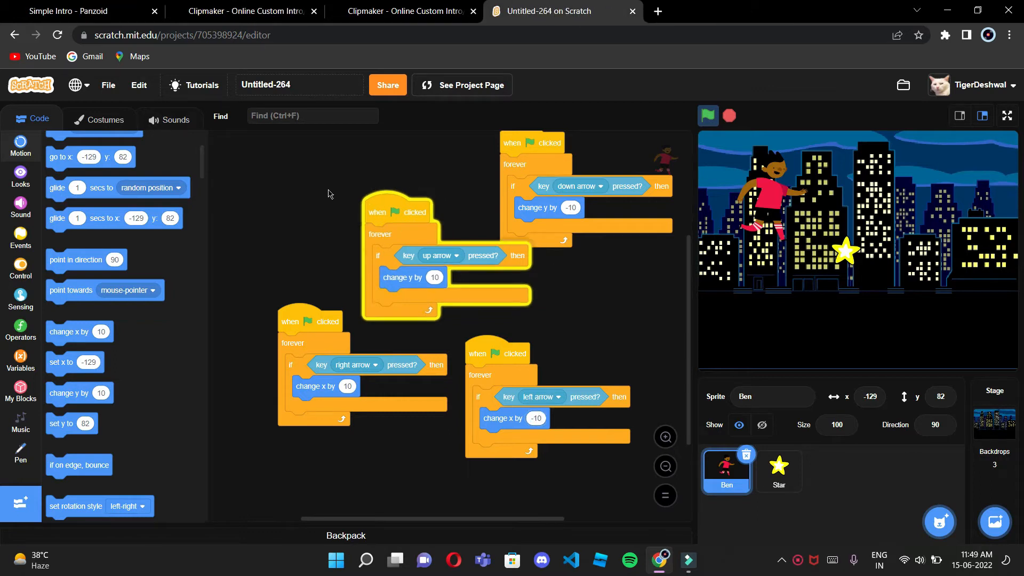
pyautogui.click(1007, 116)
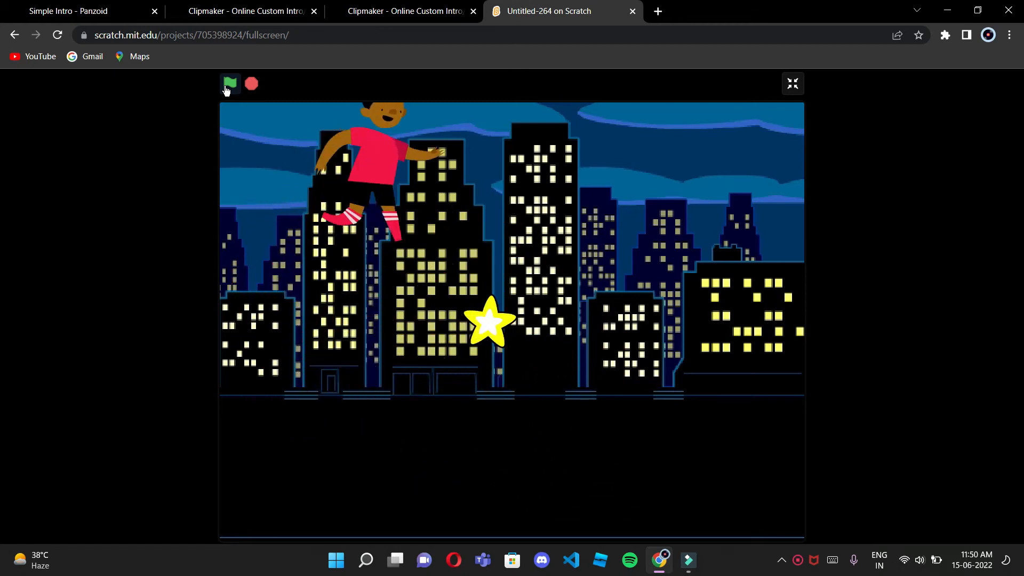
# Run the game full screen to test Ben's arrow keys, then exit full screen.
pyautogui.click(230, 83)
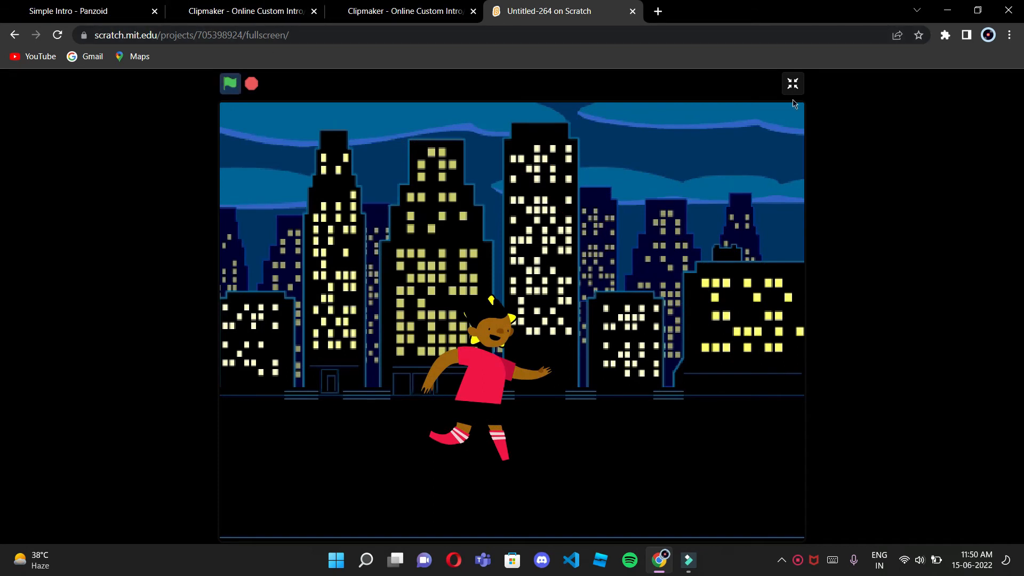
pyautogui.click(793, 83)
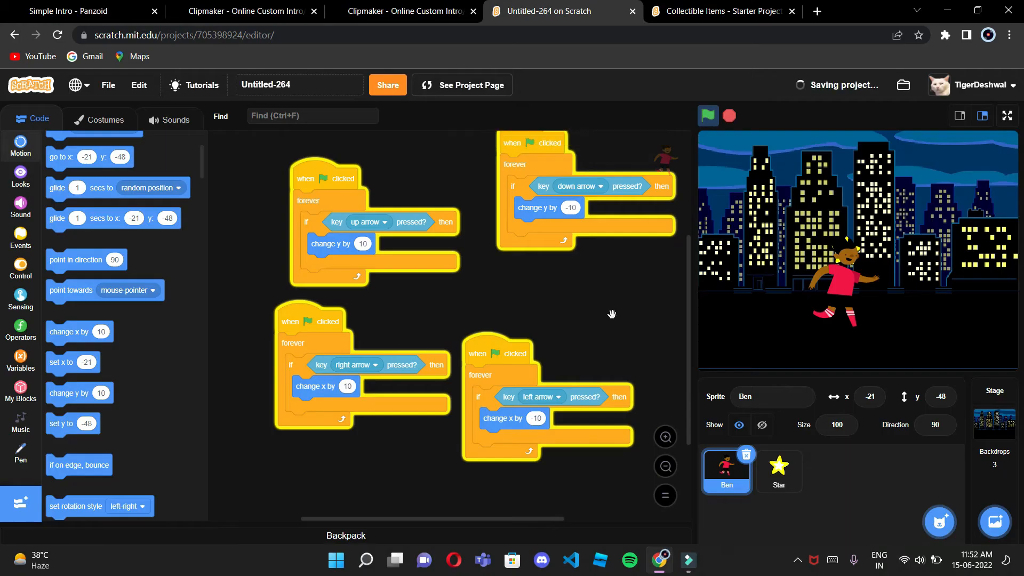
# Give the Star sprite a 'when green flag clicked' start block.
pyautogui.click(778, 468)
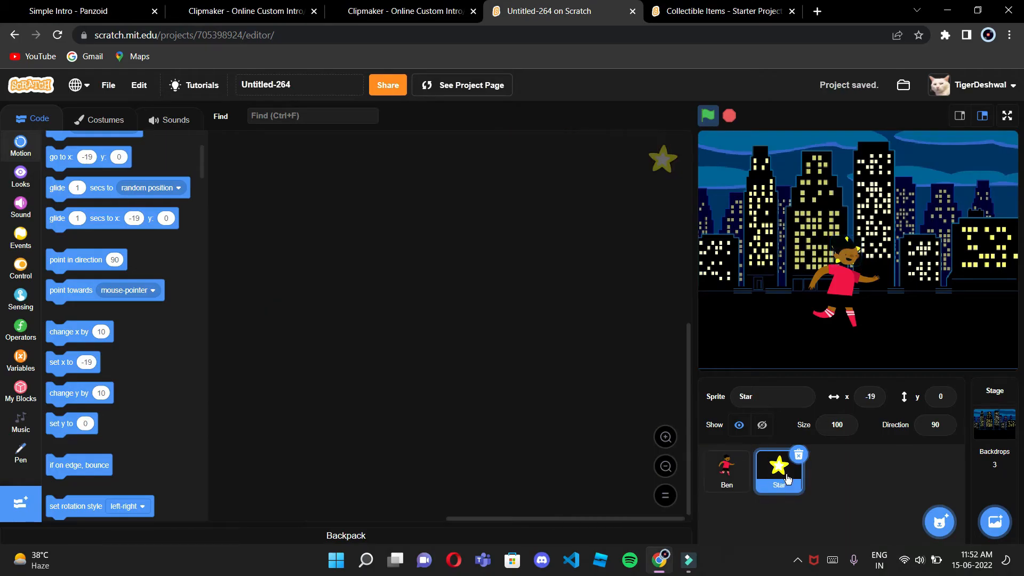
pyautogui.click(21, 237)
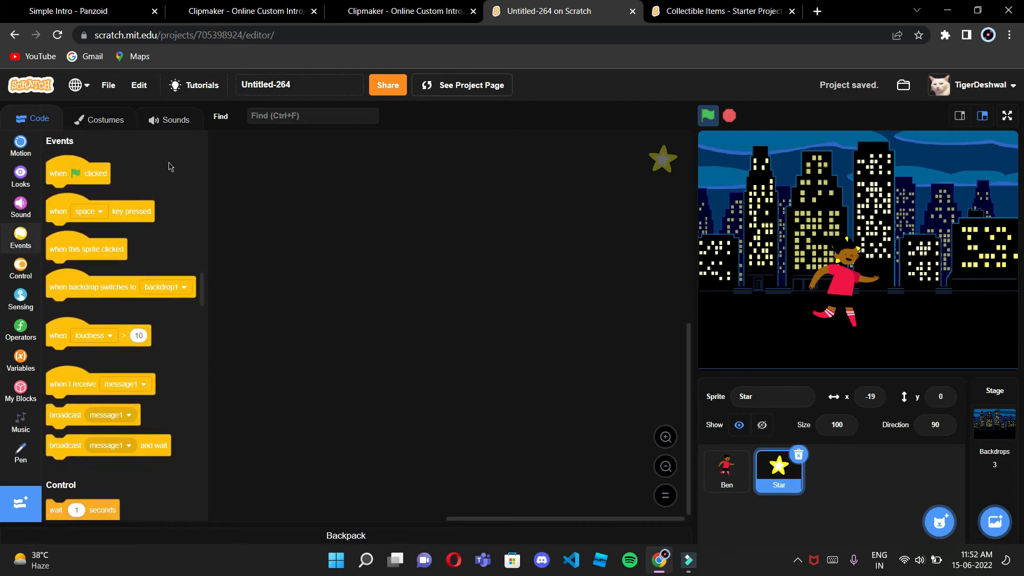
pyautogui.moveTo(78, 173); pyautogui.dragTo(294, 190)
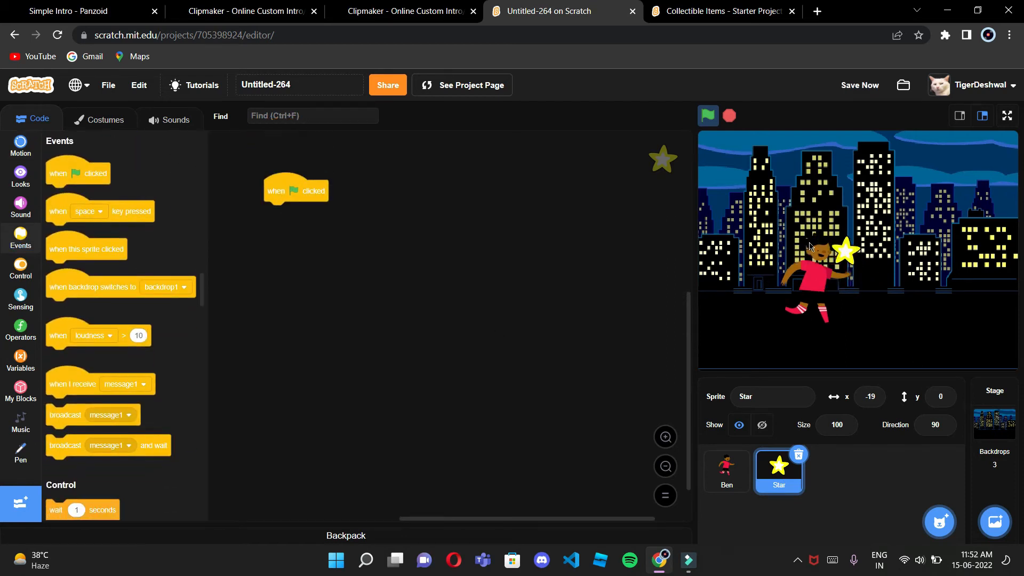
# Drag the star over Ben on the stage, to x 129, y -11.
pyautogui.click(727, 471)
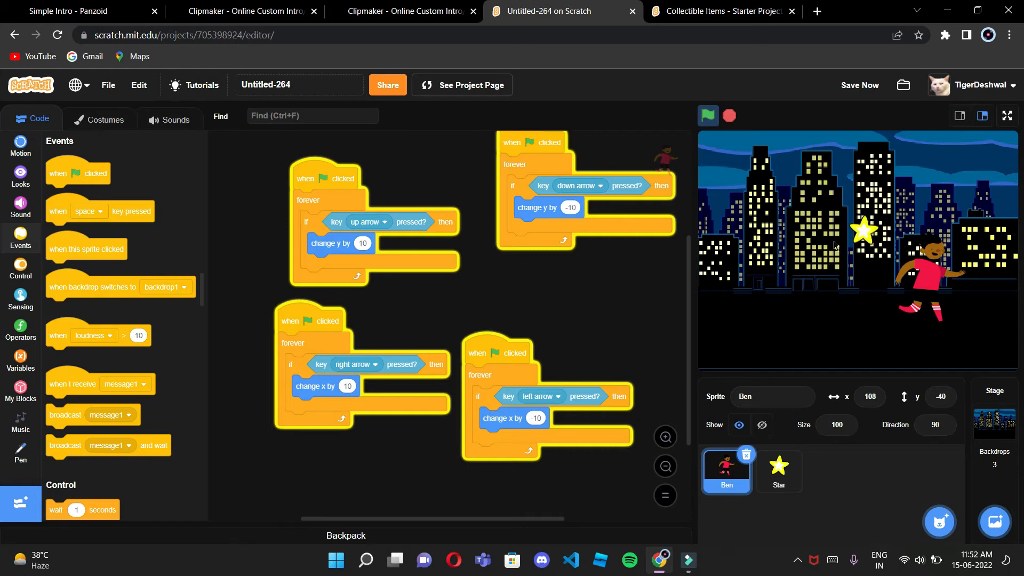
pyautogui.click(779, 470)
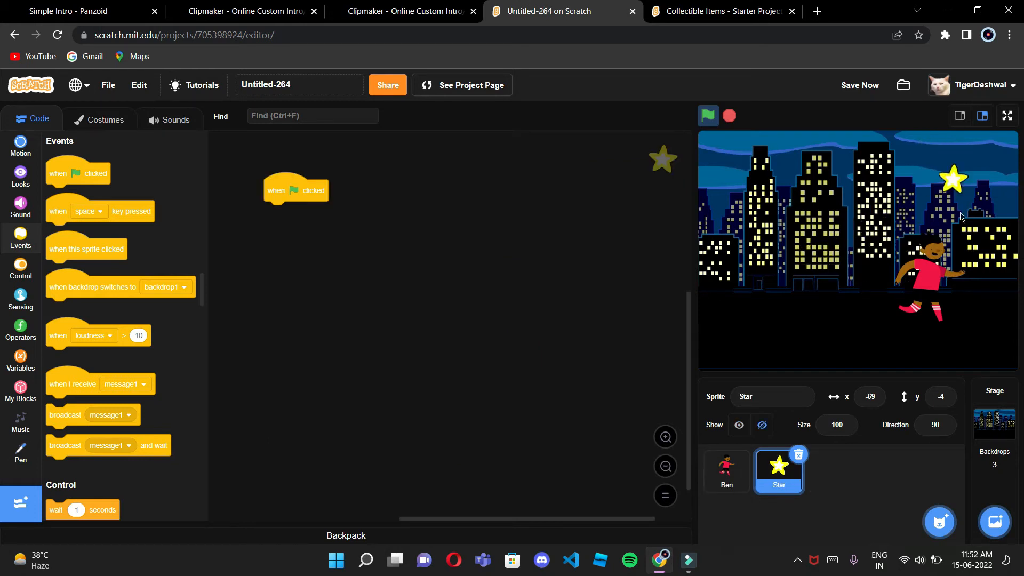
pyautogui.moveTo(952, 178); pyautogui.dragTo(941, 256)
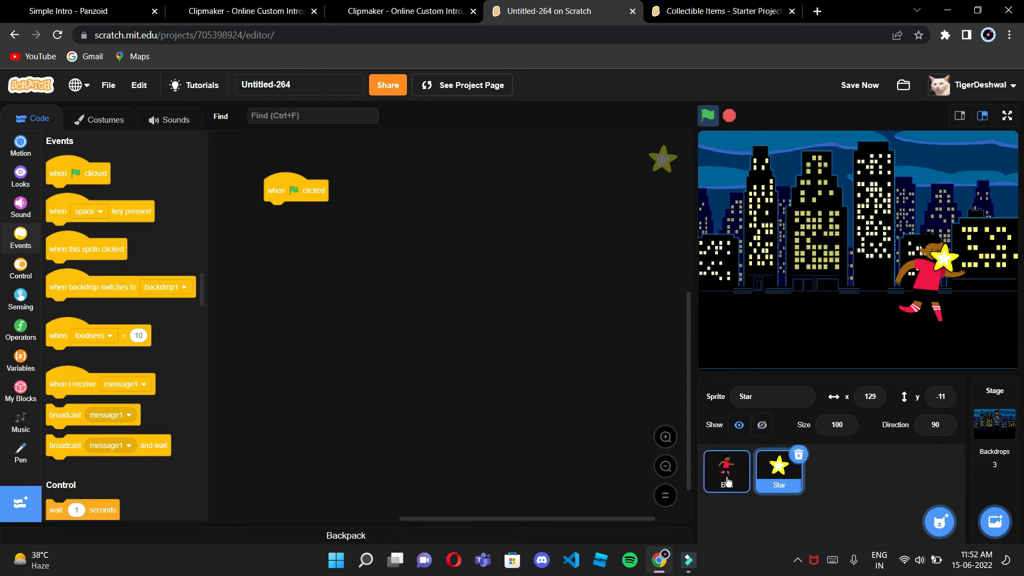
pyautogui.click(21, 175)
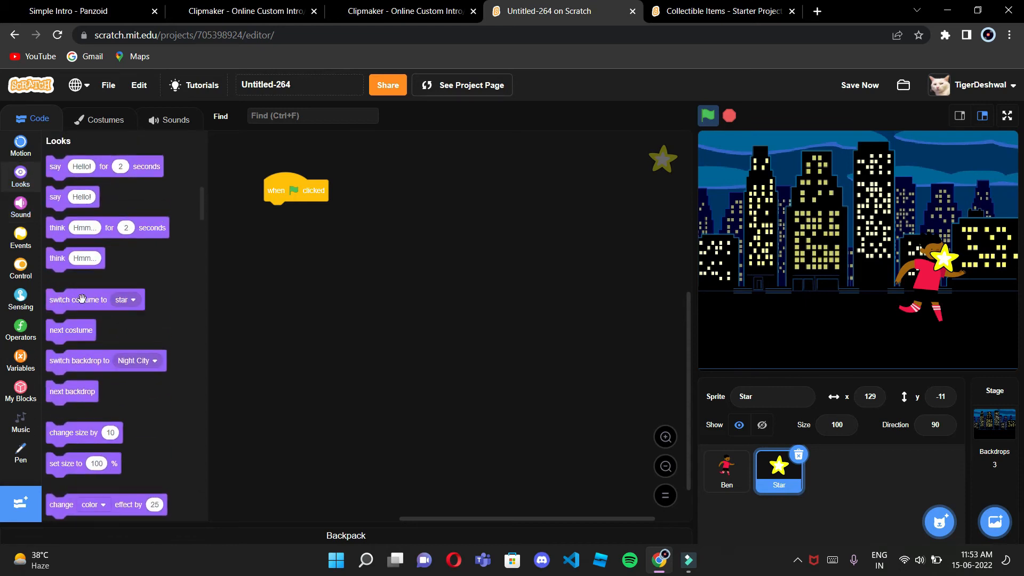
# Add show and go-to-random-position blocks plus a wait-until to the Star's script.
pyautogui.moveTo(58, 386); pyautogui.dragTo(248, 232)
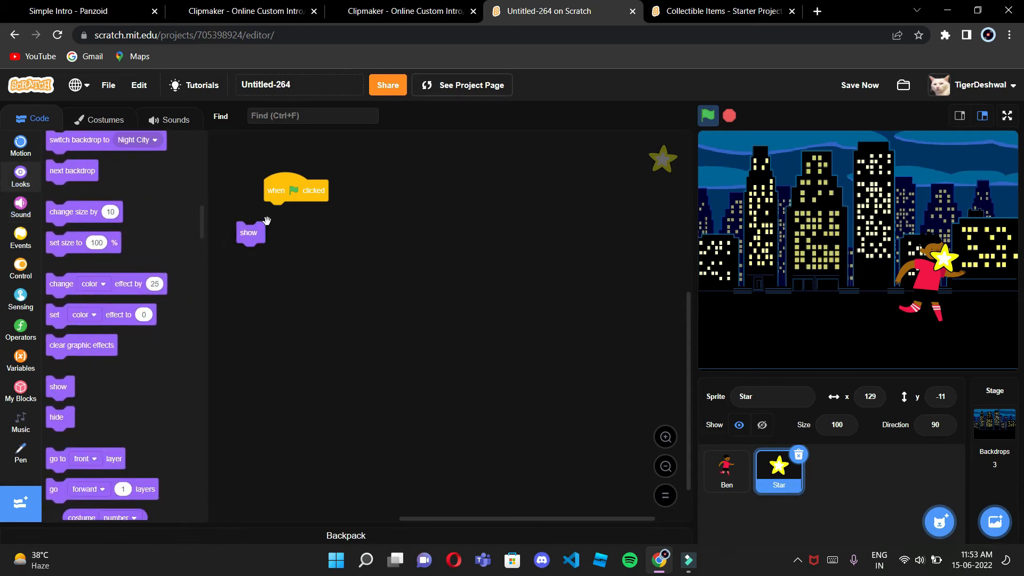
pyautogui.click(20, 148)
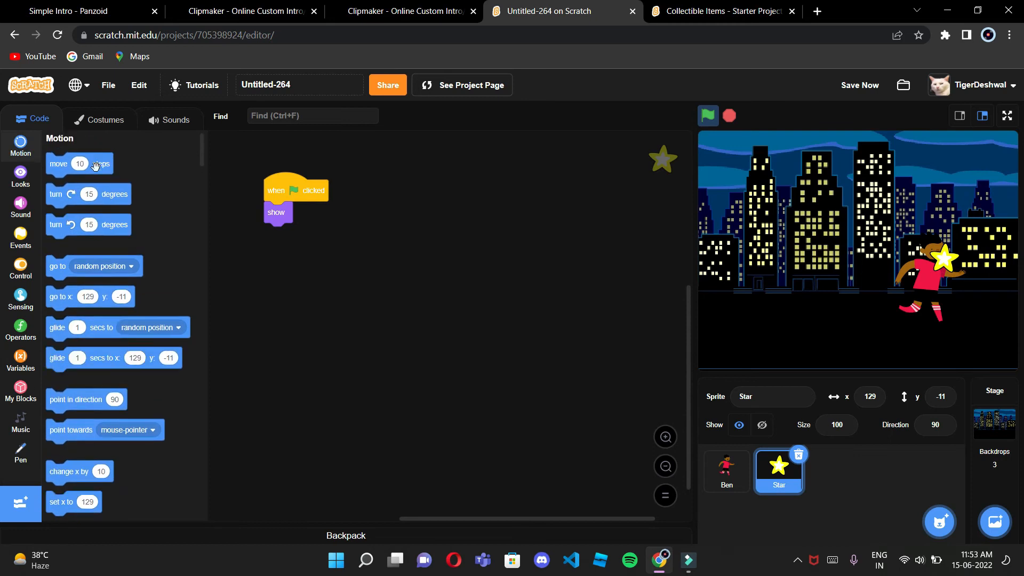
pyautogui.moveTo(91, 268); pyautogui.dragTo(307, 210)
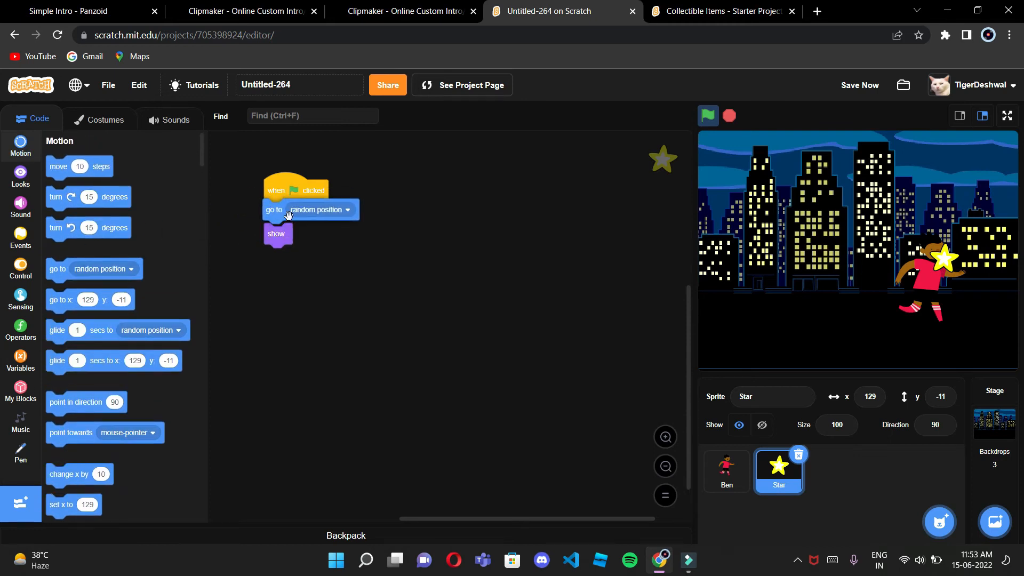
pyautogui.click(20, 266)
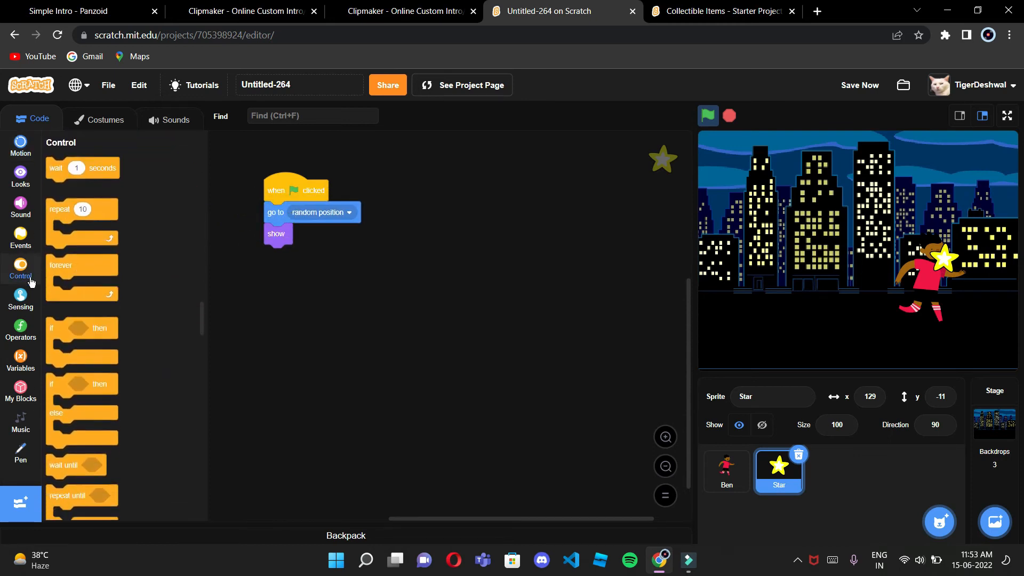
pyautogui.scroll(-3)
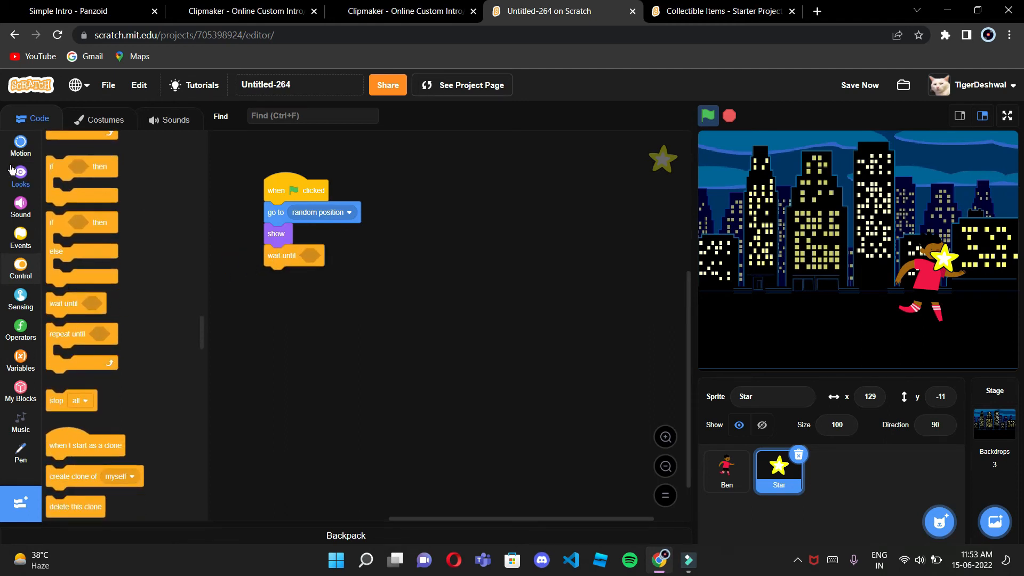
pyautogui.click(21, 144)
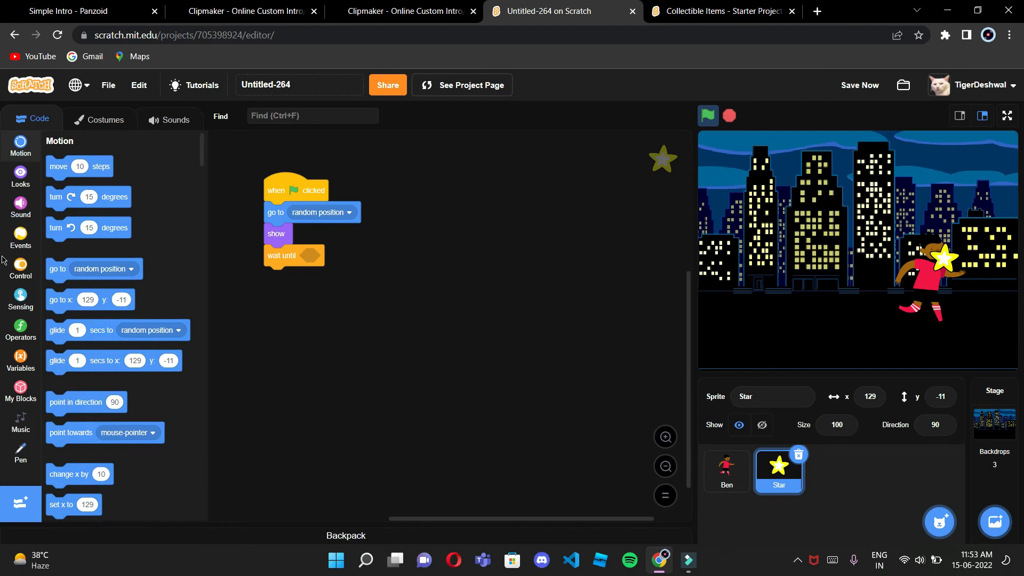
# Drop a 'touching' sensing block into the wait-until slot and set it to Ben.
pyautogui.click(21, 298)
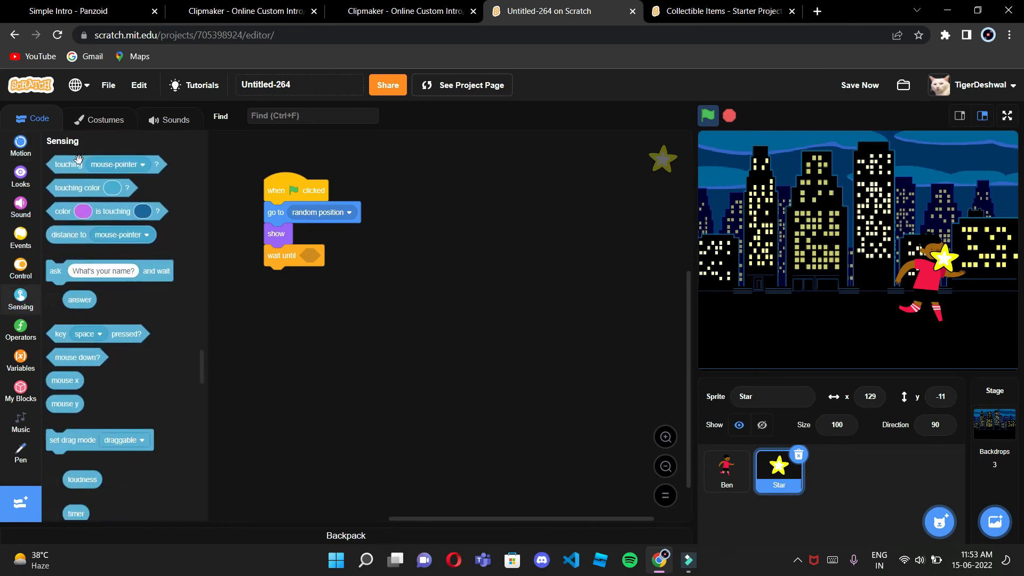
pyautogui.moveTo(67, 164); pyautogui.dragTo(317, 255)
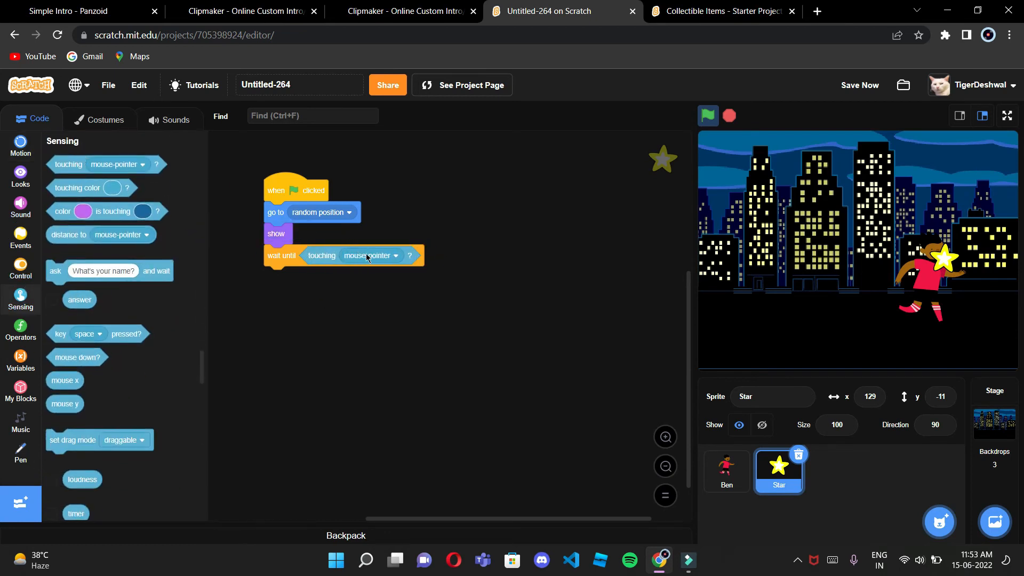
pyautogui.click(370, 256)
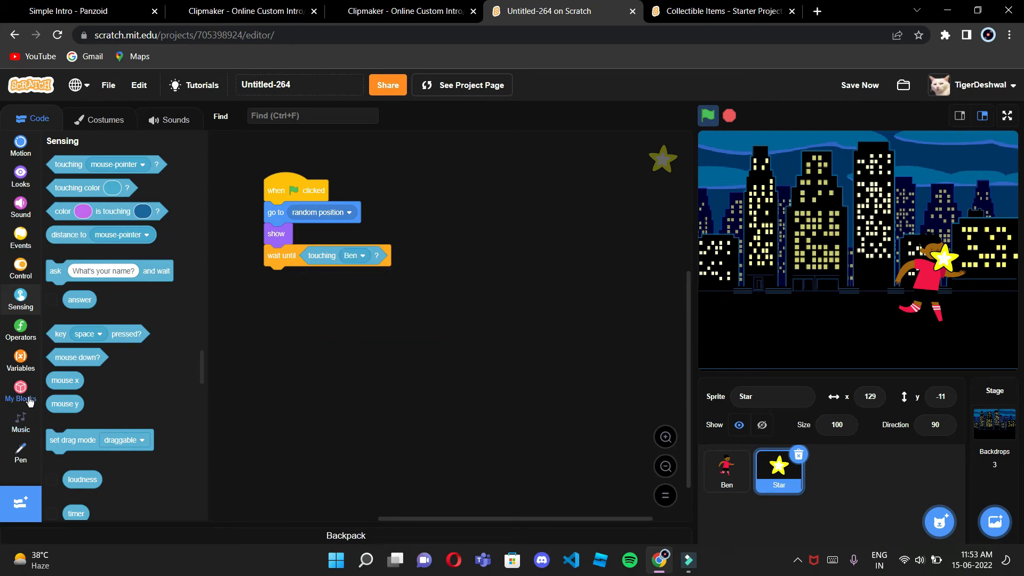
pyautogui.moveTo(24, 429)
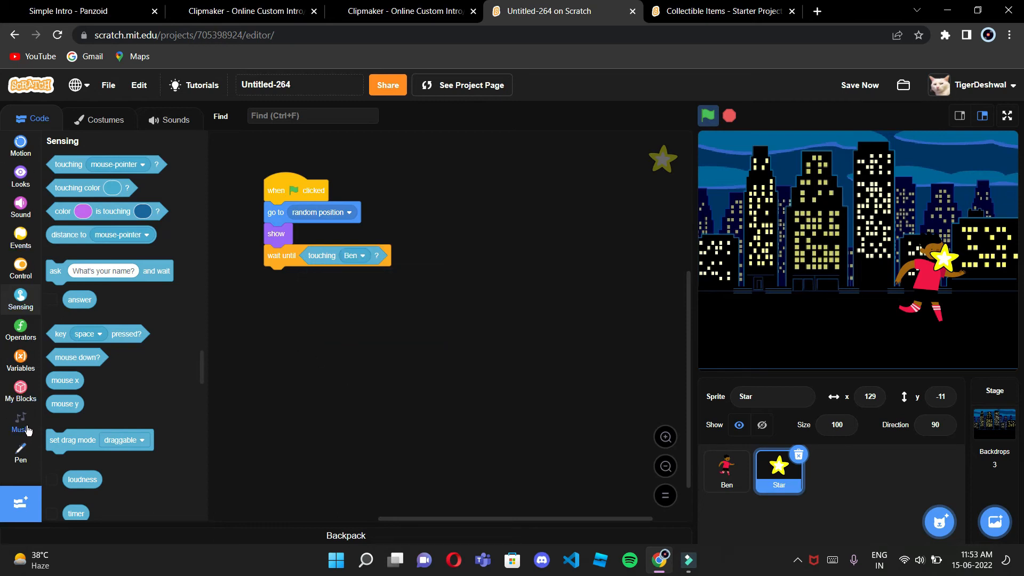
# Preview the collect sound, then add 'start sound collect' under the wait-until block.
pyautogui.click(175, 118)
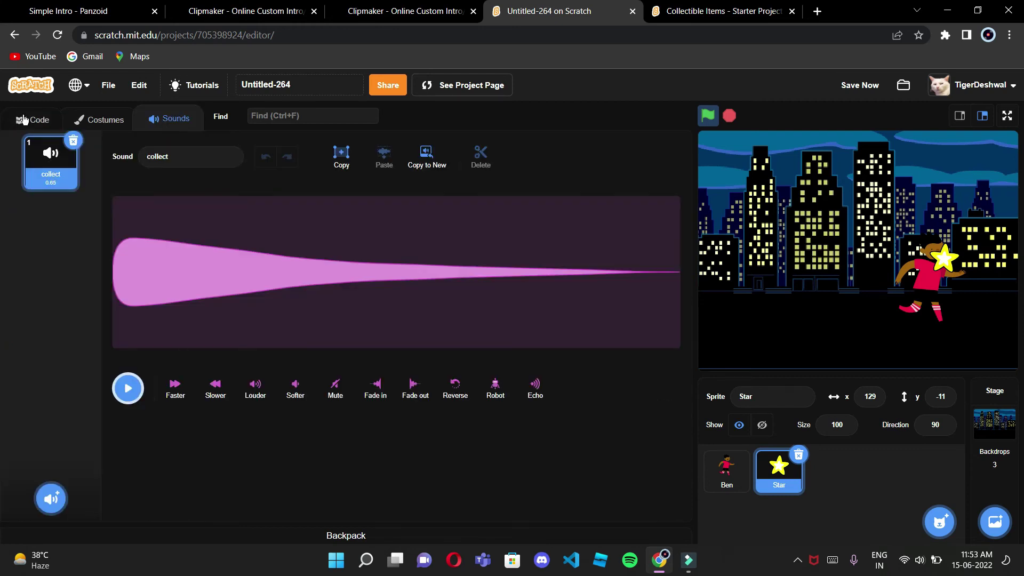
pyautogui.click(128, 388)
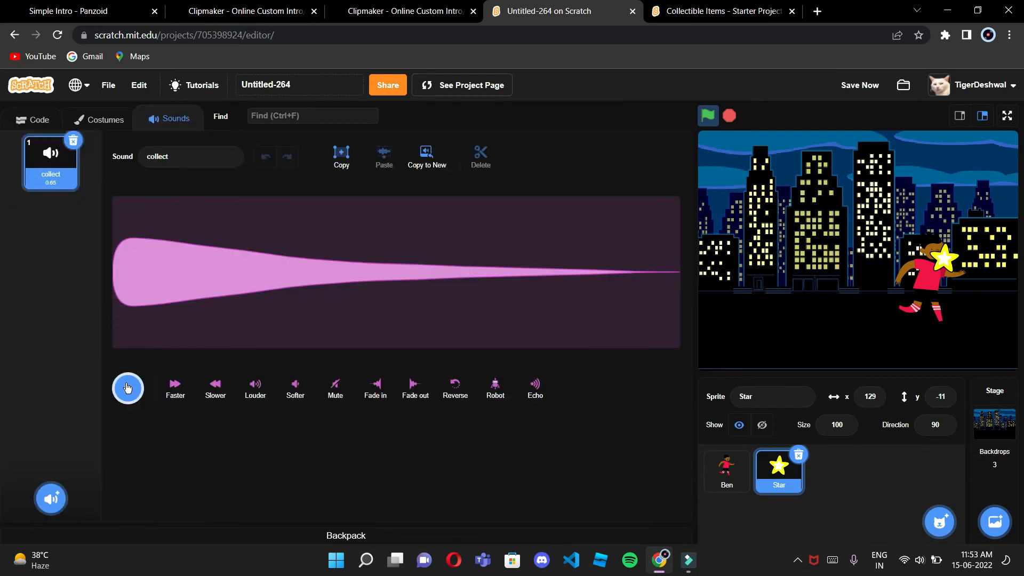
pyautogui.click(32, 119)
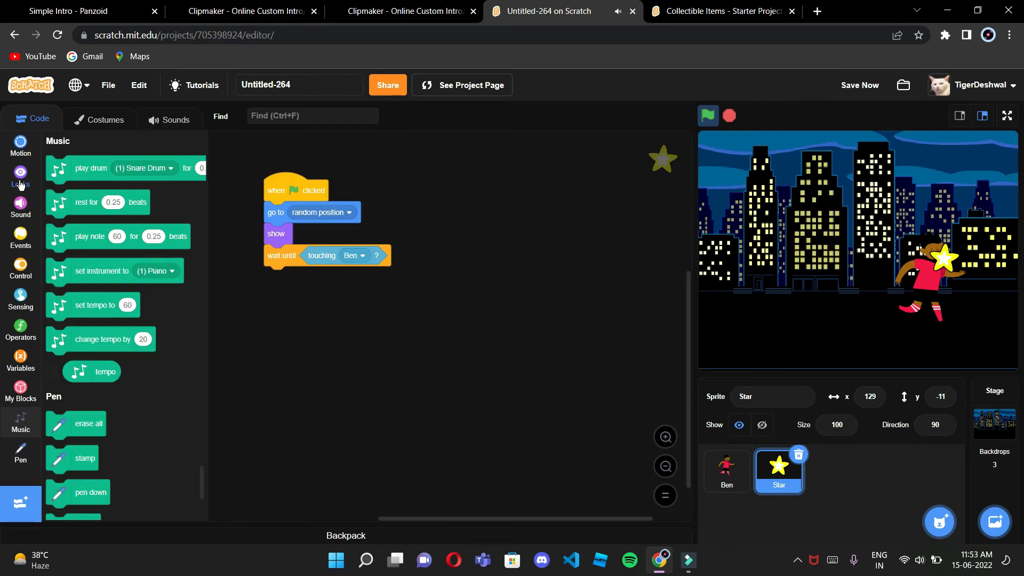
pyautogui.click(20, 205)
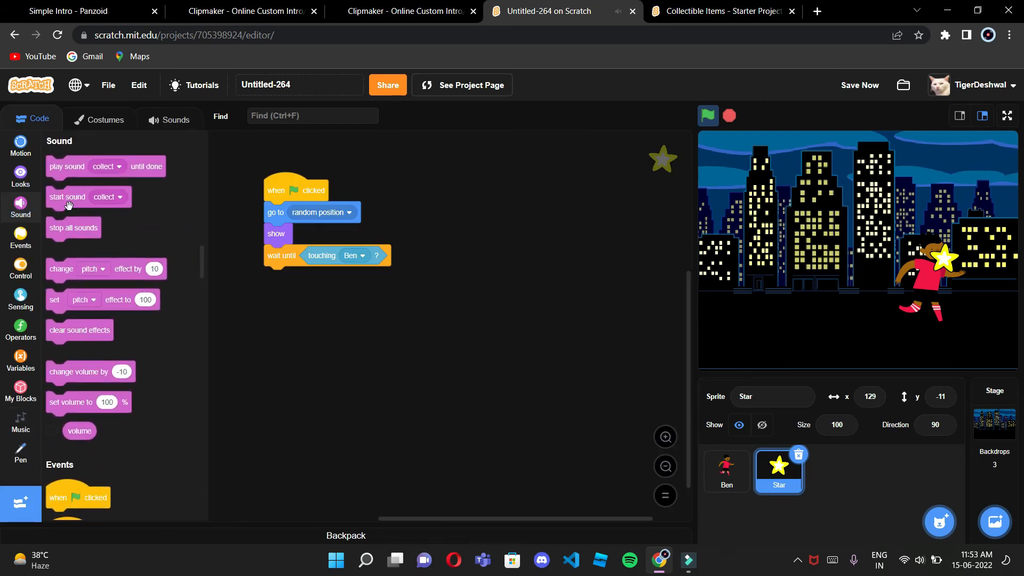
pyautogui.moveTo(67, 197); pyautogui.dragTo(285, 276)
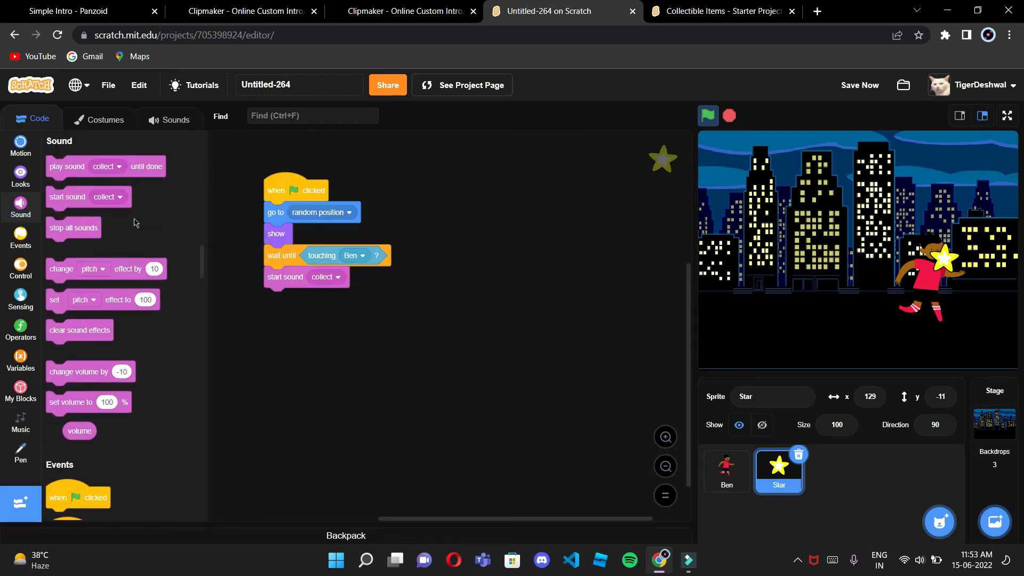
pyautogui.click(20, 176)
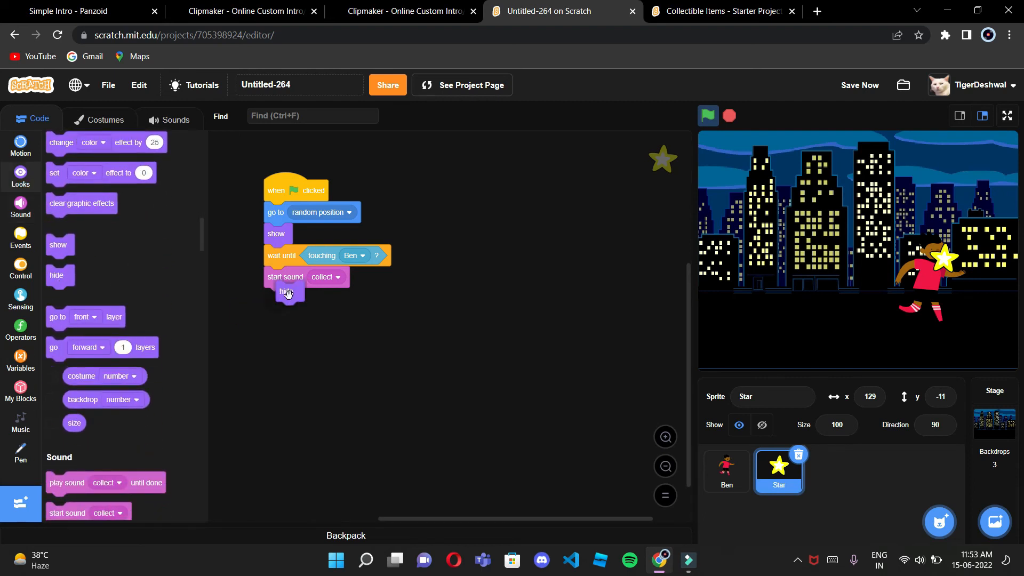
# Run the game five times in full-screen, checking the Star respawns randomly and hides.
pyautogui.click(1006, 115)
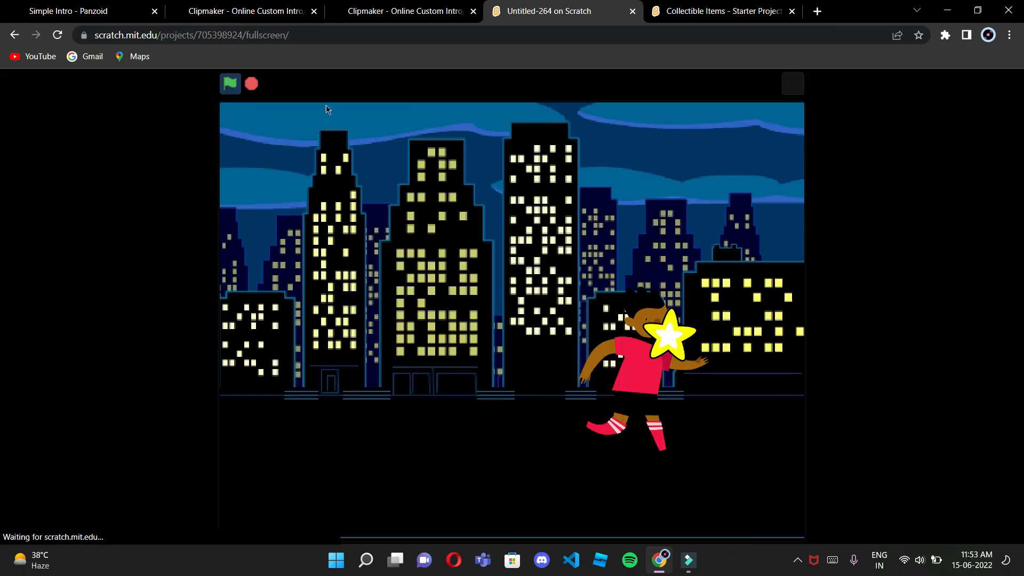
pyautogui.click(230, 84)
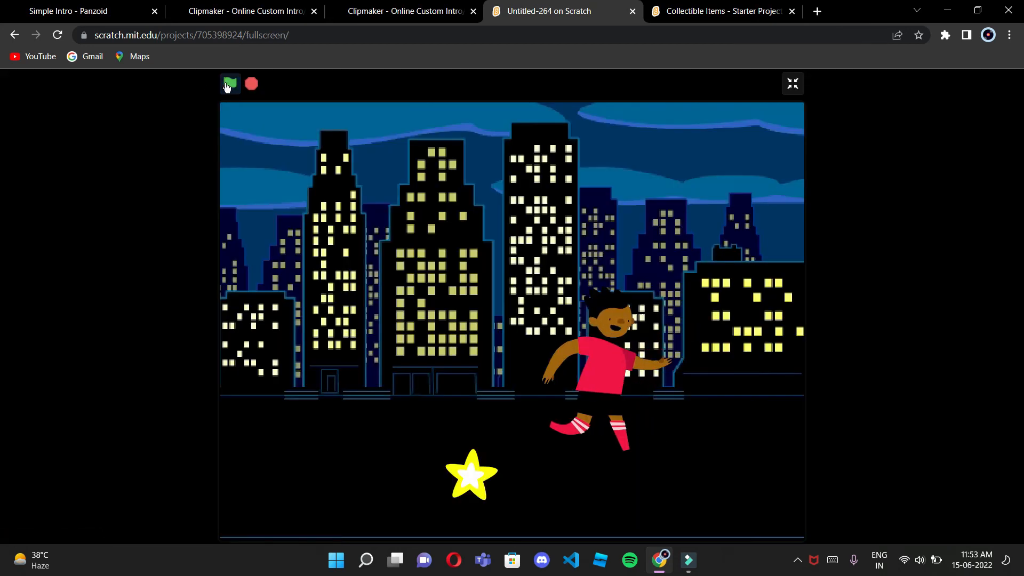
pyautogui.click(231, 83)
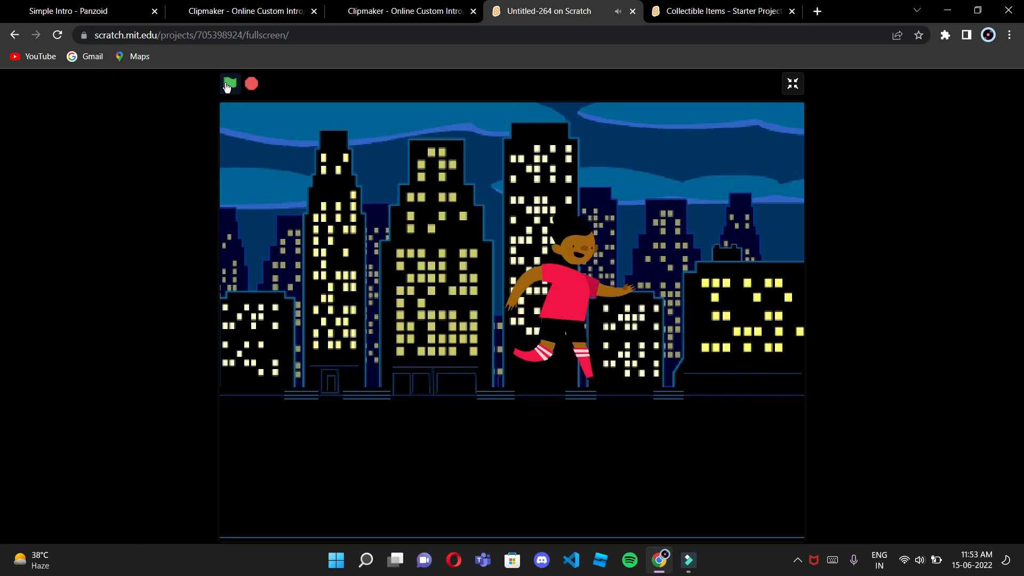
pyautogui.click(229, 83)
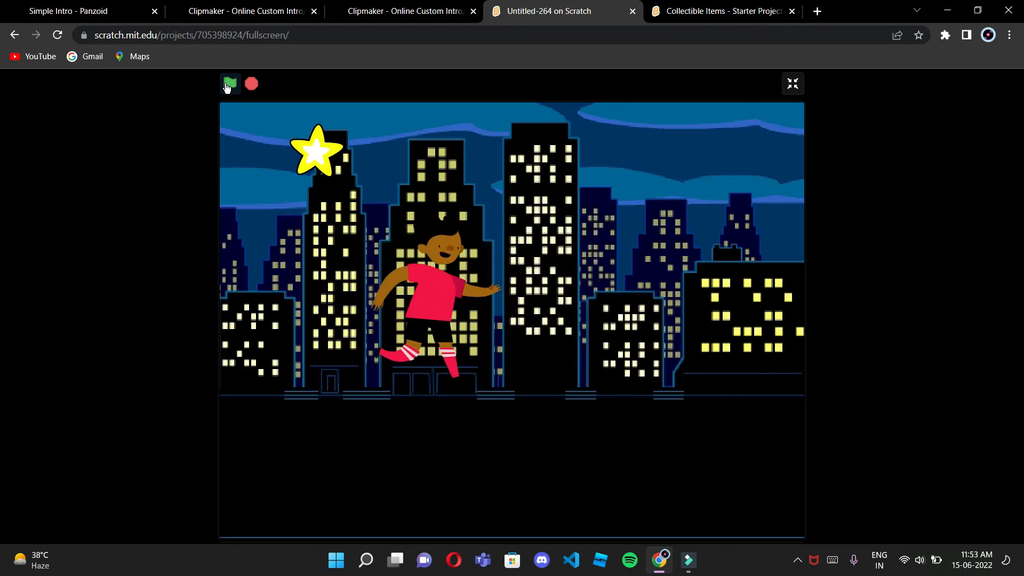
pyautogui.click(229, 84)
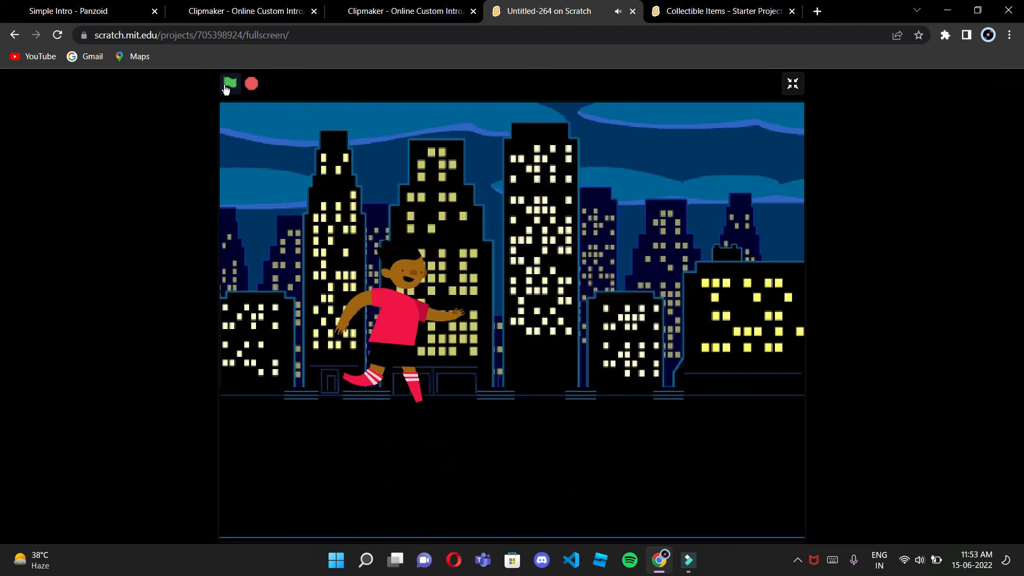
pyautogui.click(230, 84)
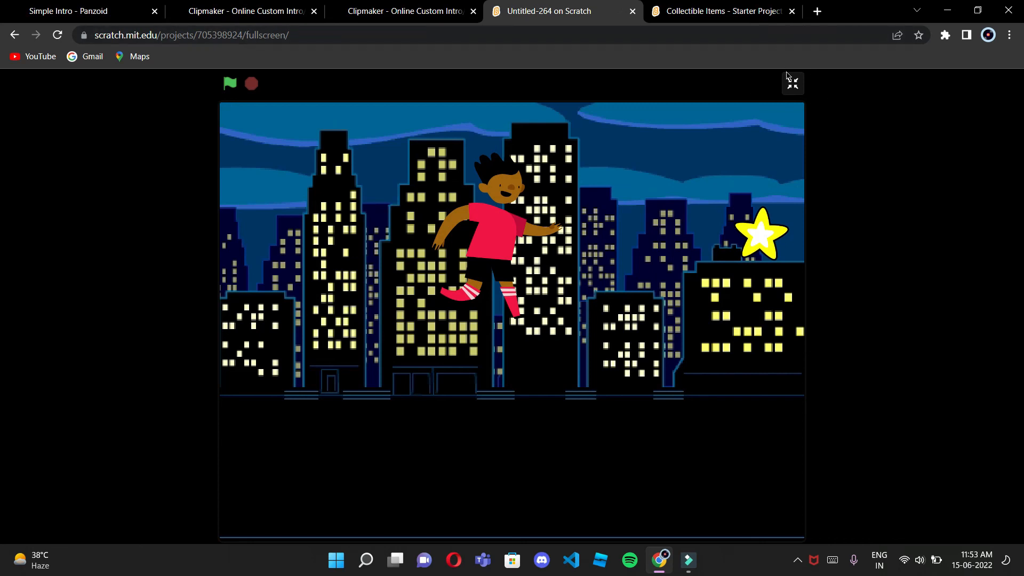
pyautogui.click(792, 83)
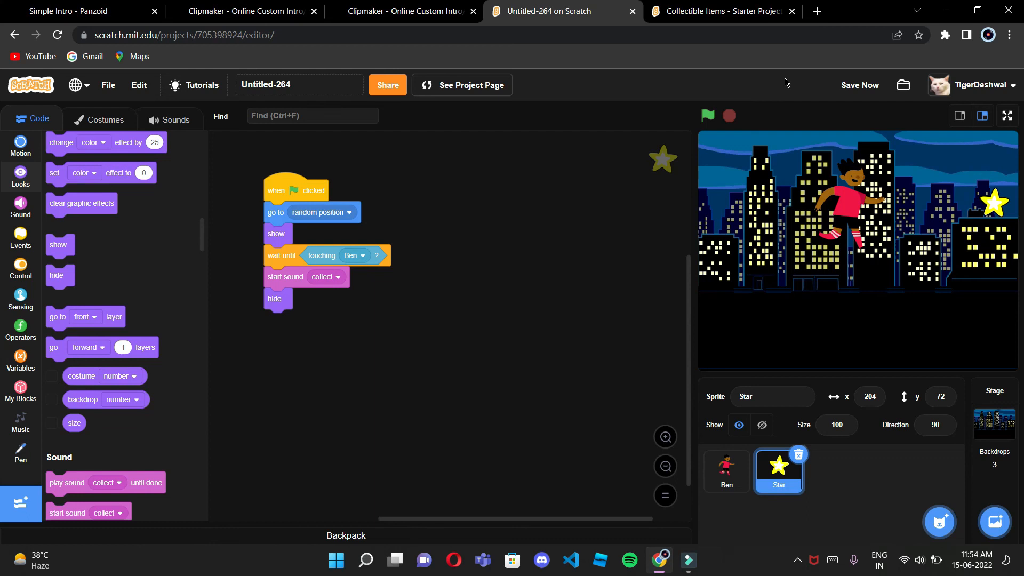
pyautogui.moveTo(647, 170)
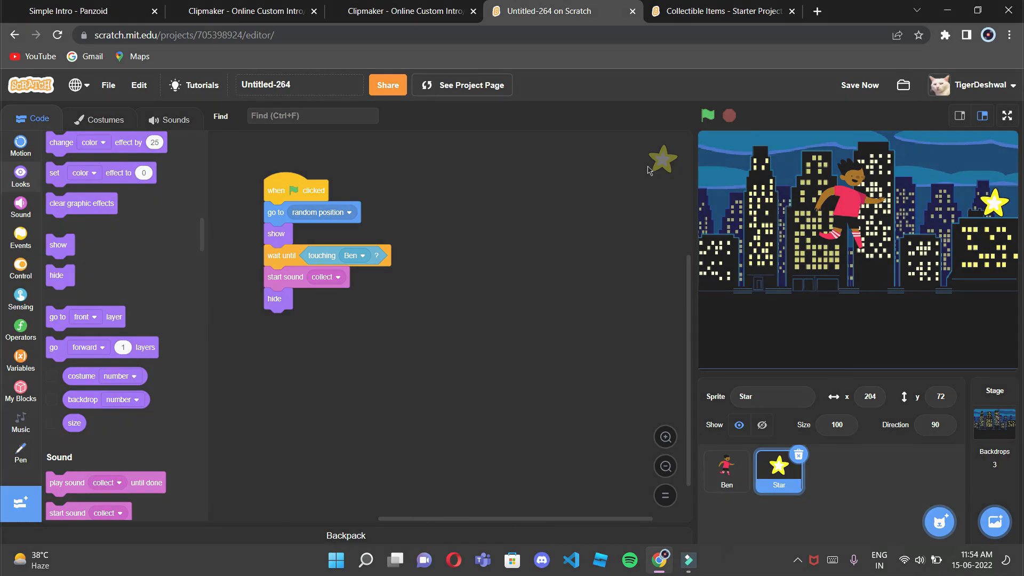